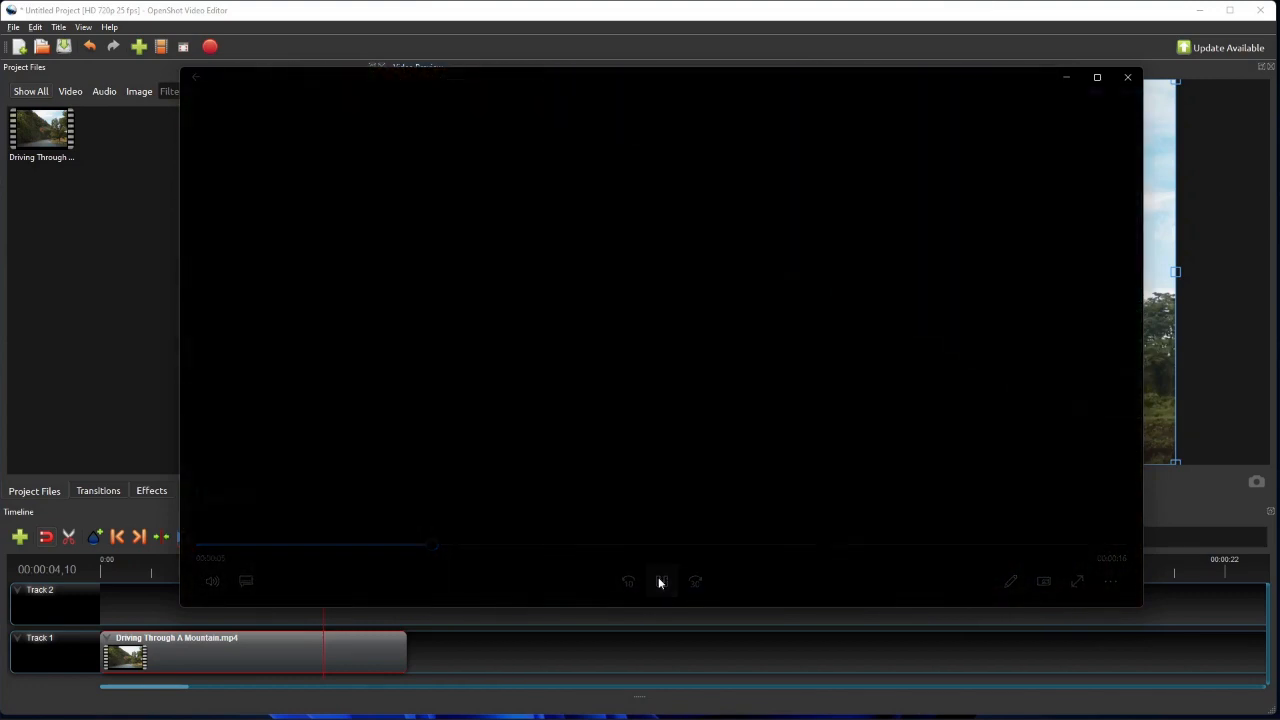
Step: Play the example scrolling credits video in Media Player, then close the player
{"action": "left_click", "coordinate": [659, 581]}
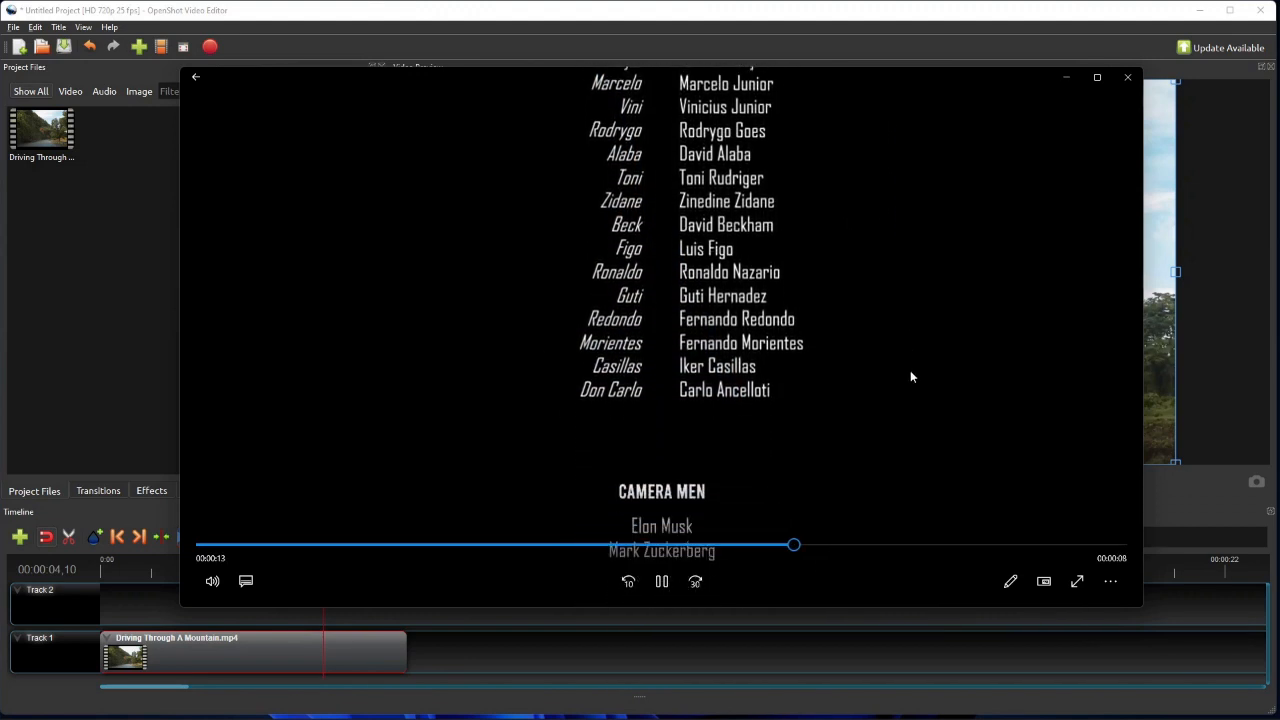
{"action": "left_click", "coordinate": [661, 581]}
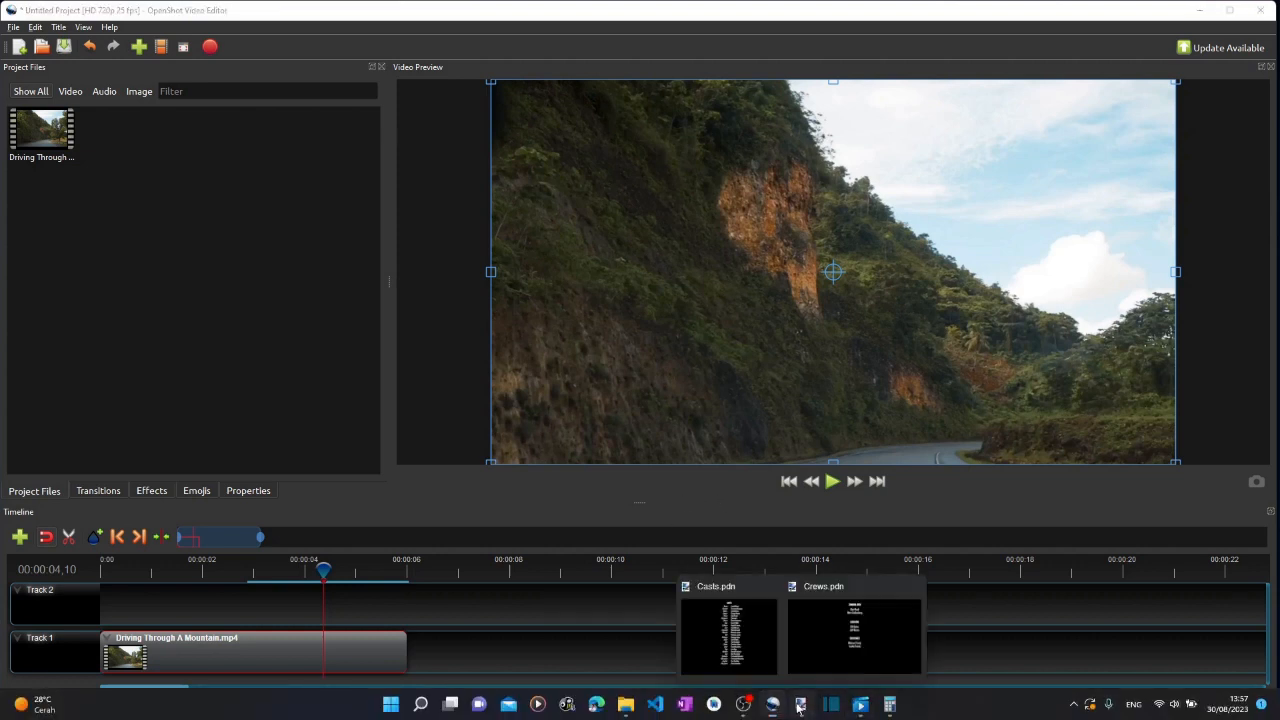
{"action": "left_click", "coordinate": [729, 635]}
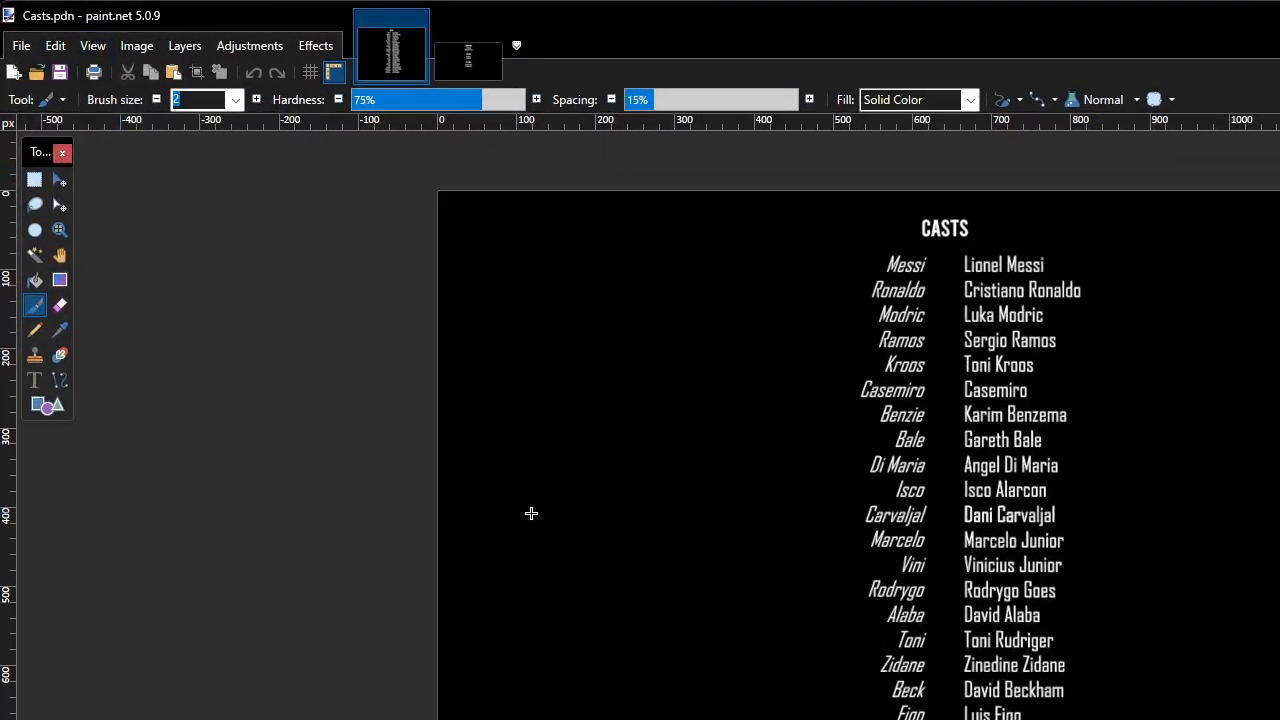
{"action": "left_click", "coordinate": [1243, 15]}
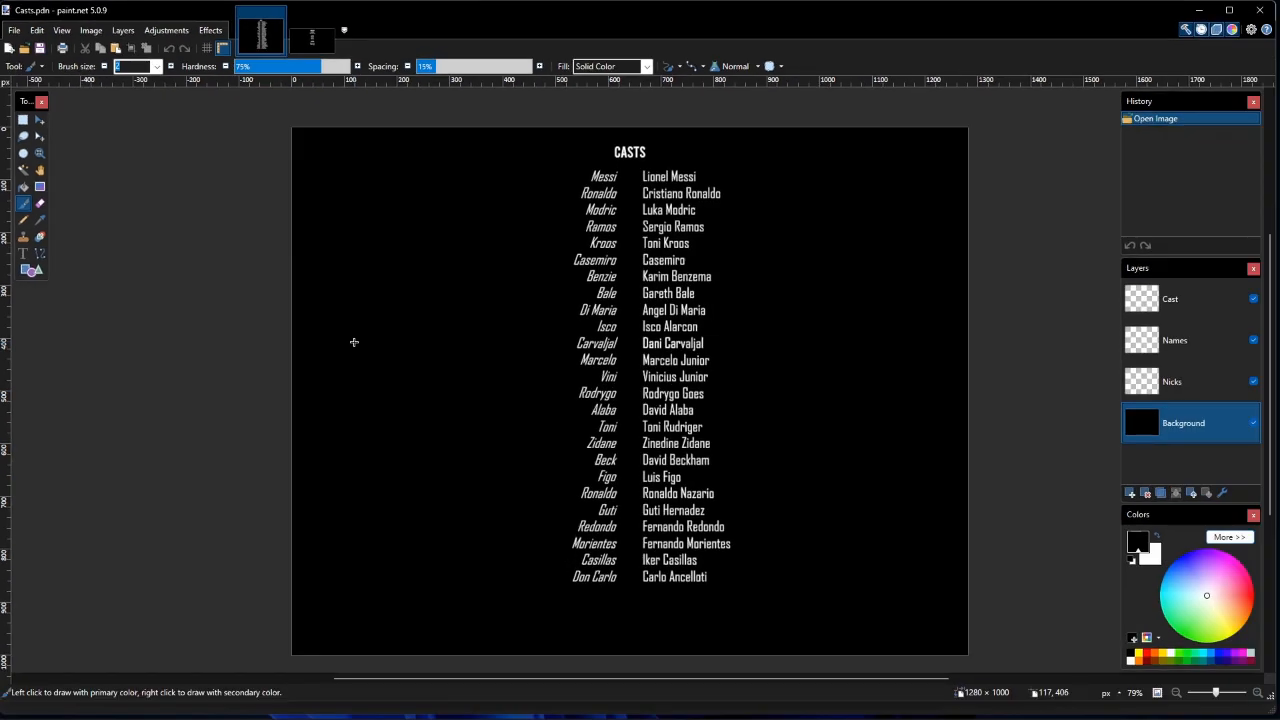
{"action": "mouse_move", "coordinate": [345, 336]}
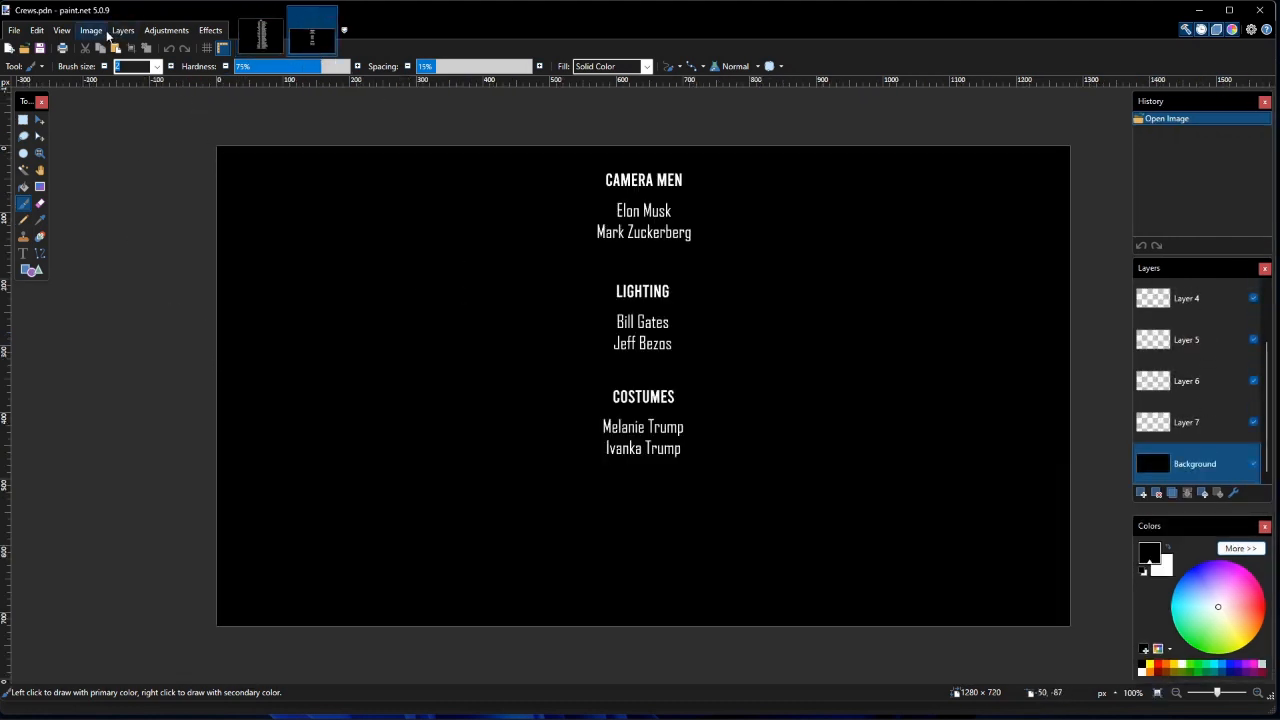
{"action": "left_click", "coordinate": [90, 30]}
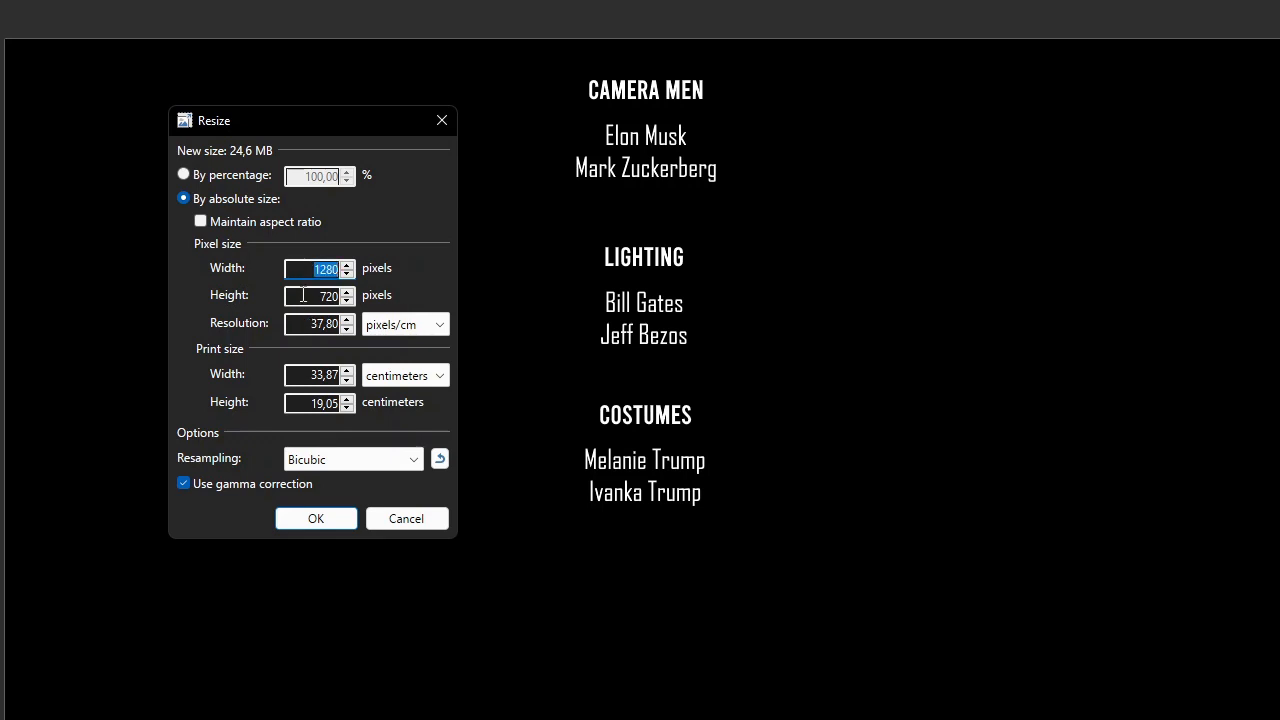
{"action": "left_click", "coordinate": [315, 295]}
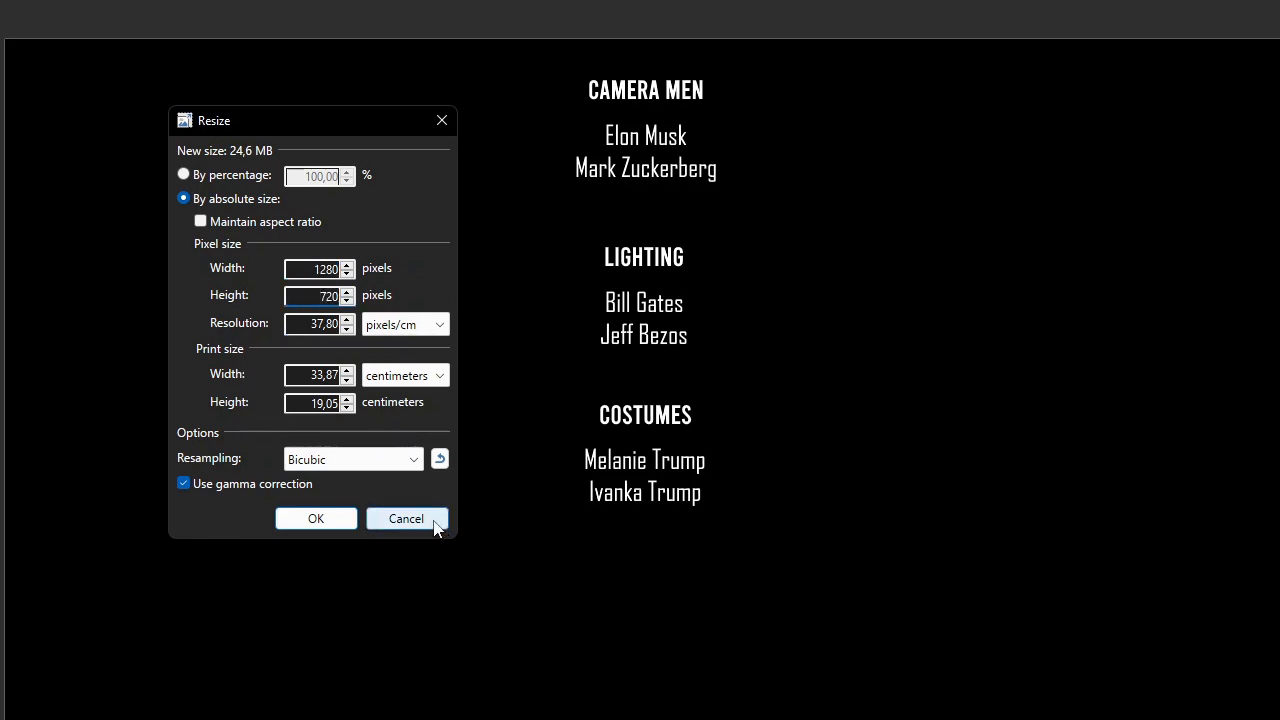
{"action": "left_click", "coordinate": [406, 518]}
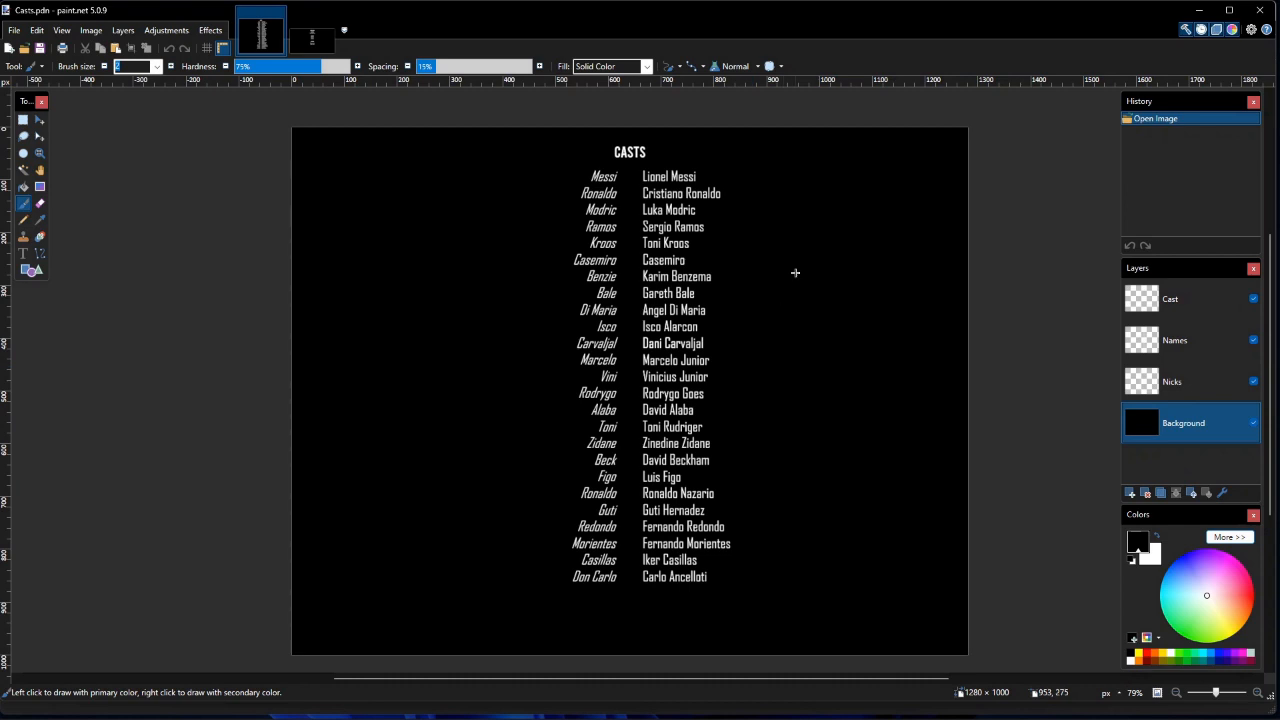
{"action": "left_click", "coordinate": [91, 30]}
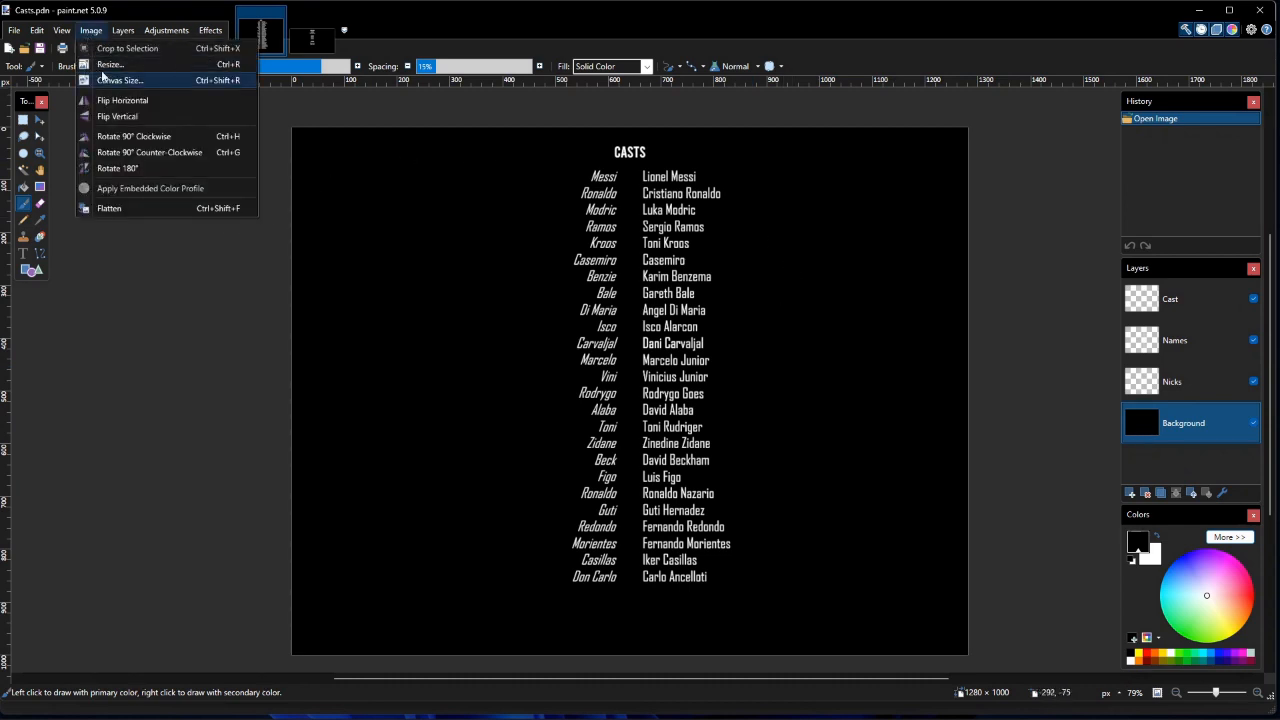
{"action": "left_click", "coordinate": [110, 64]}
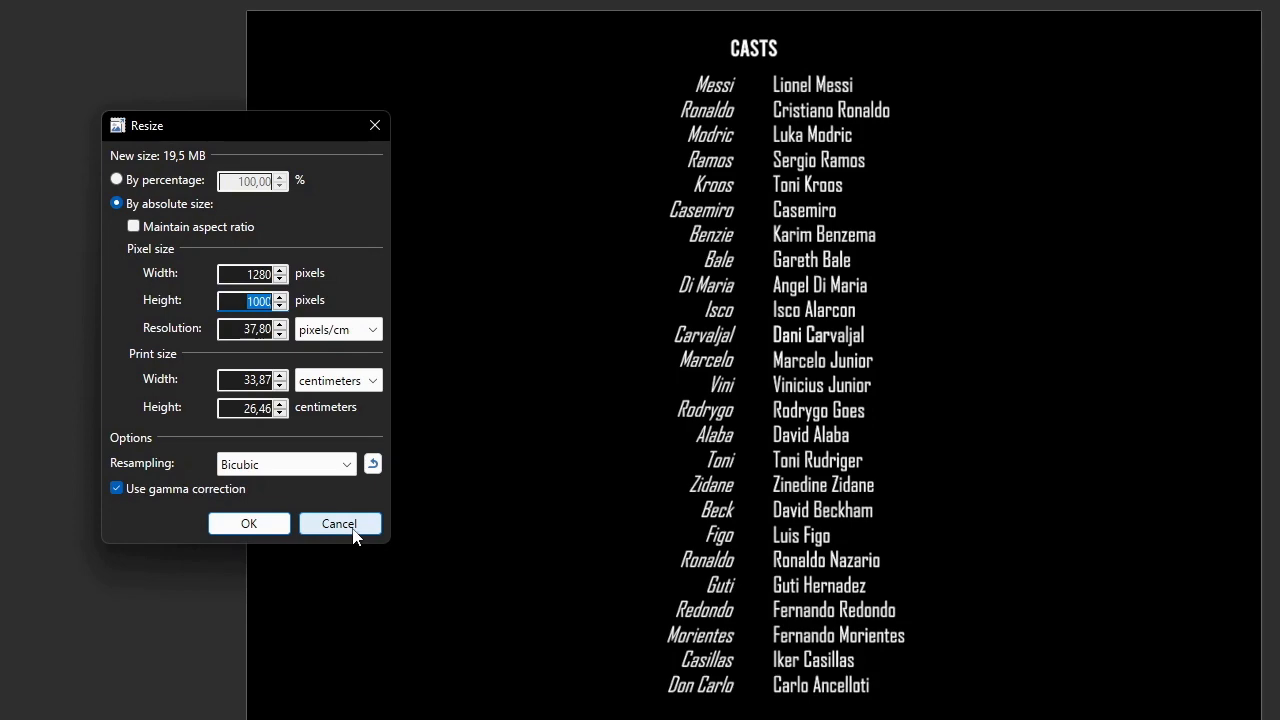
{"action": "left_click", "coordinate": [339, 523]}
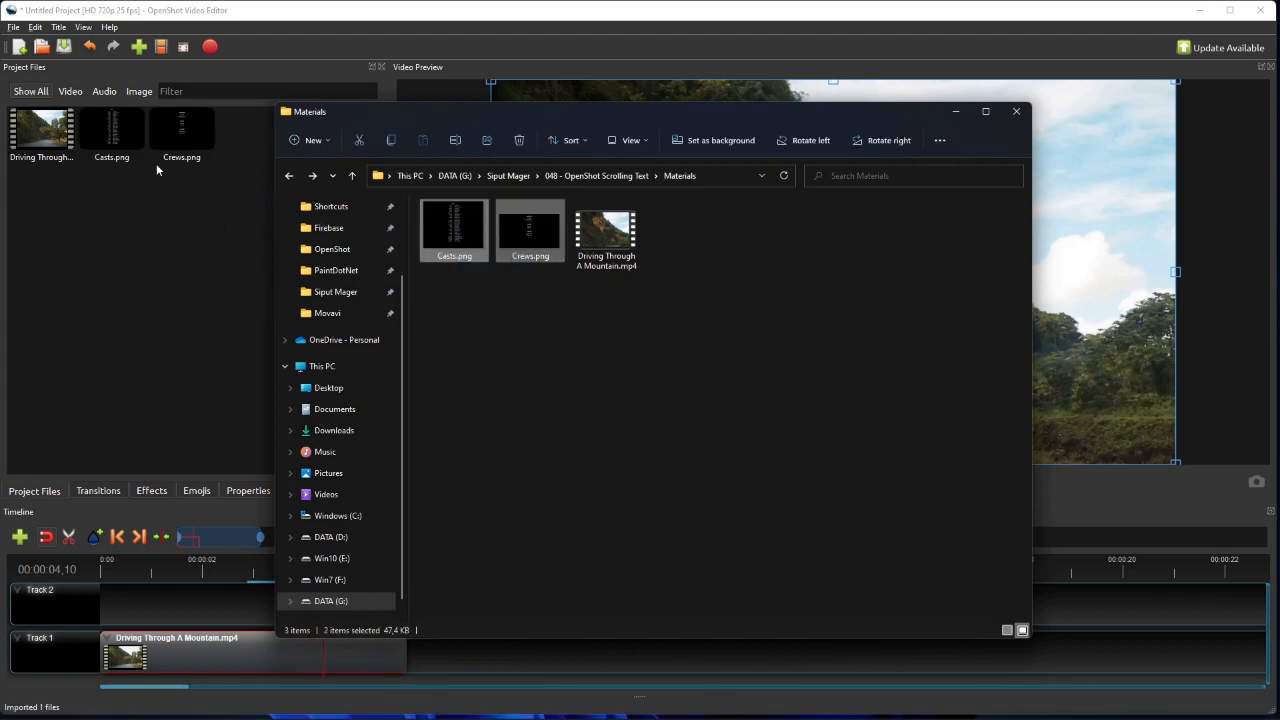
Step: Close File Explorer after importing Casts.png and Crews.png
{"action": "left_click", "coordinate": [1016, 111]}
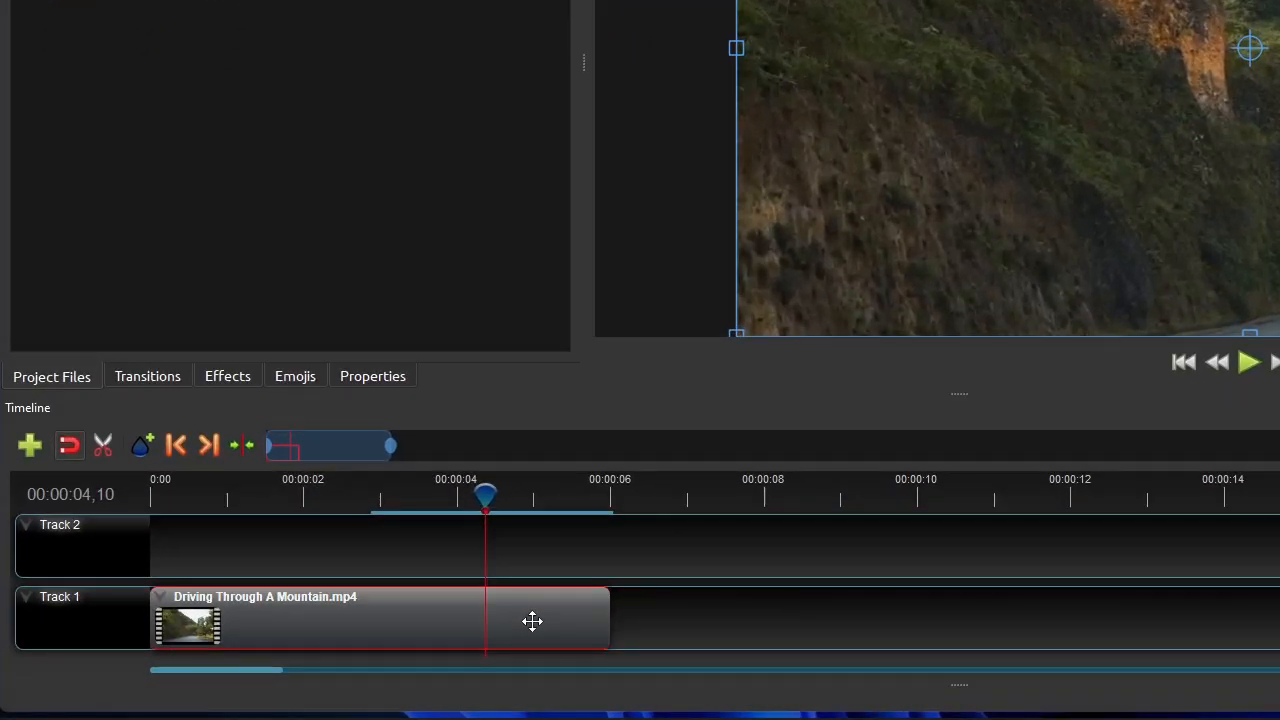
Step: Apply Fade Out (Fast) to the end of the driving clip on Track 1
{"action": "right_click", "coordinate": [532, 620]}
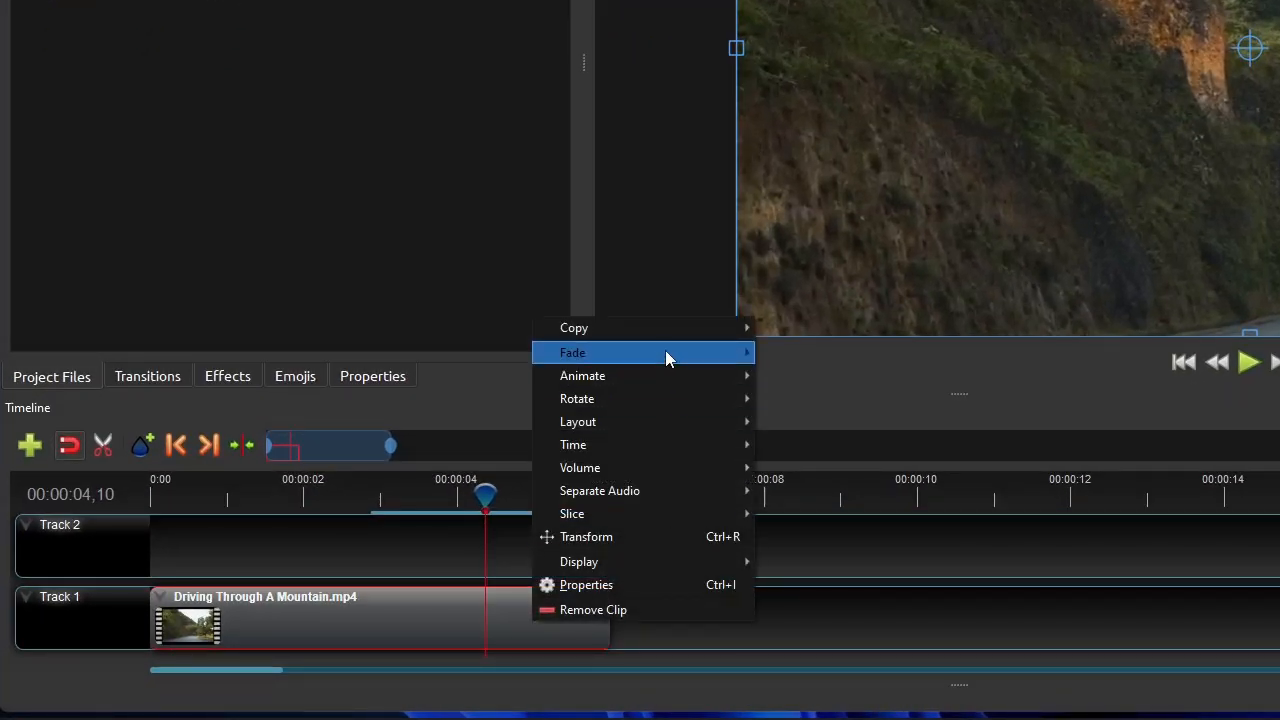
{"action": "mouse_move", "coordinate": [810, 400]}
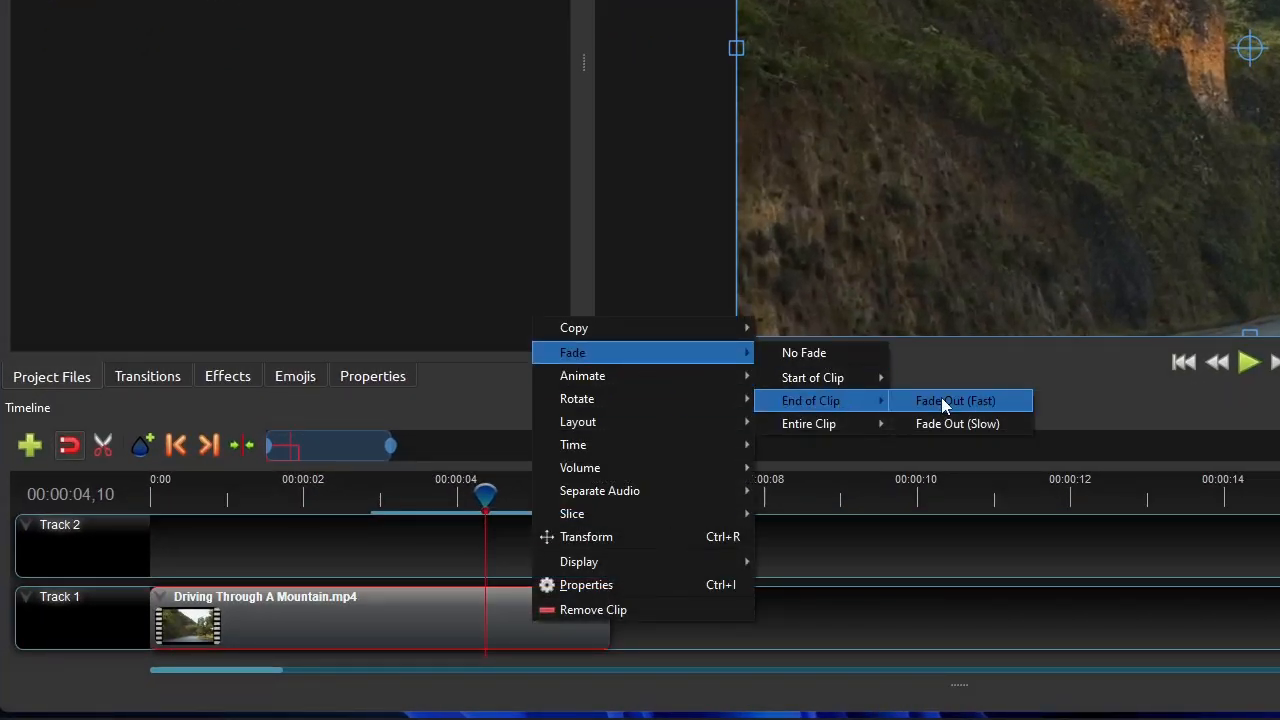
{"action": "left_click", "coordinate": [955, 400]}
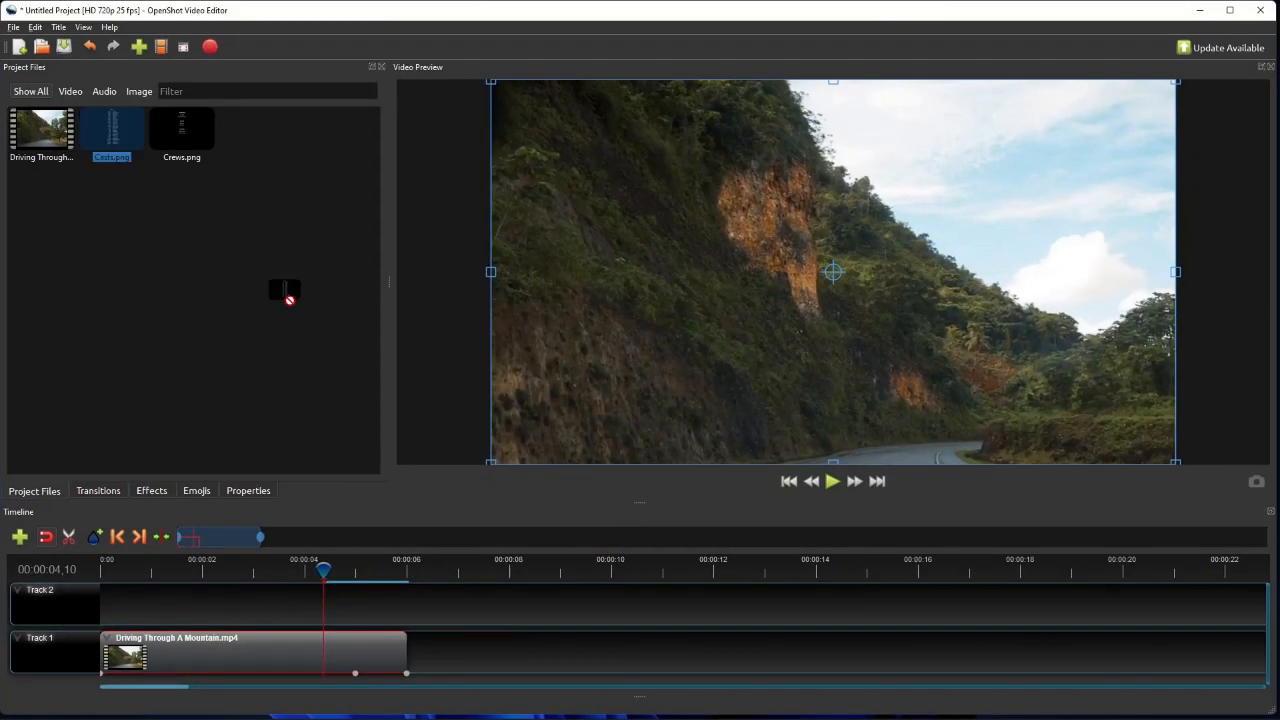
Step: Place Casts.png on Track 1, snapped to the driving clip's end
{"action": "left_click_drag", "start_coordinate": [112, 128], "coordinate": [670, 652]}
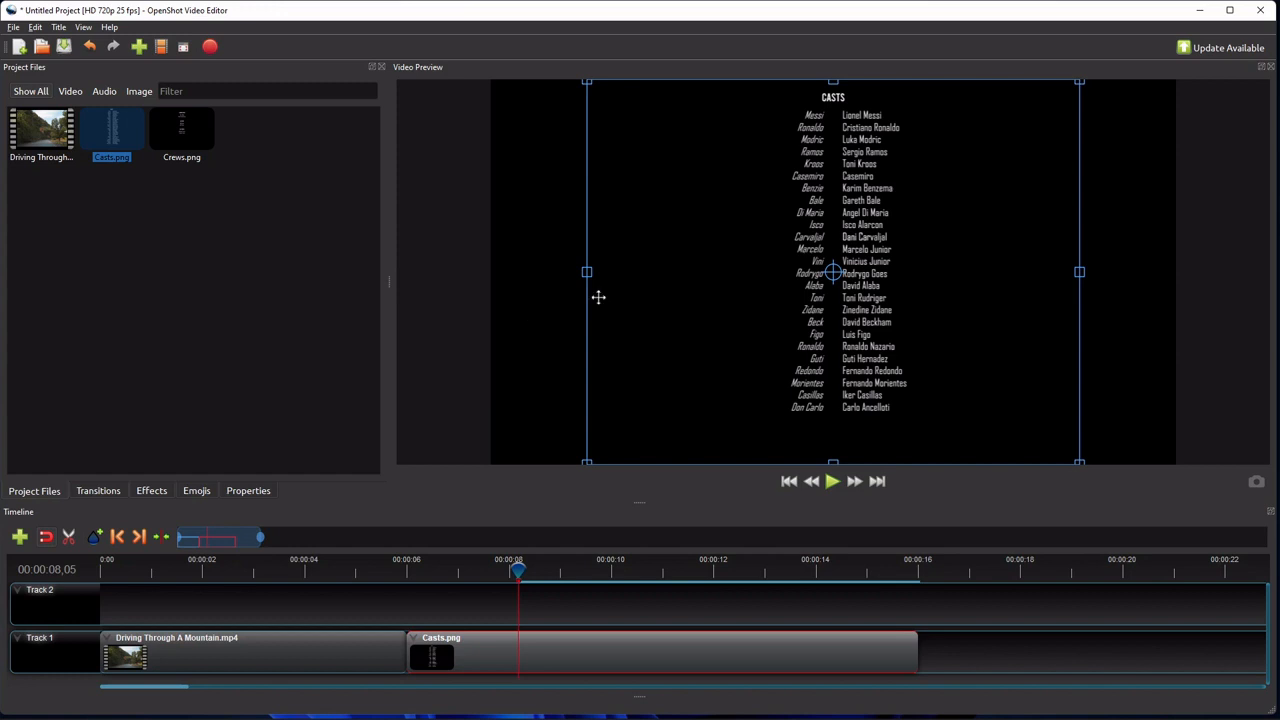
{"action": "mouse_move", "coordinate": [613, 296]}
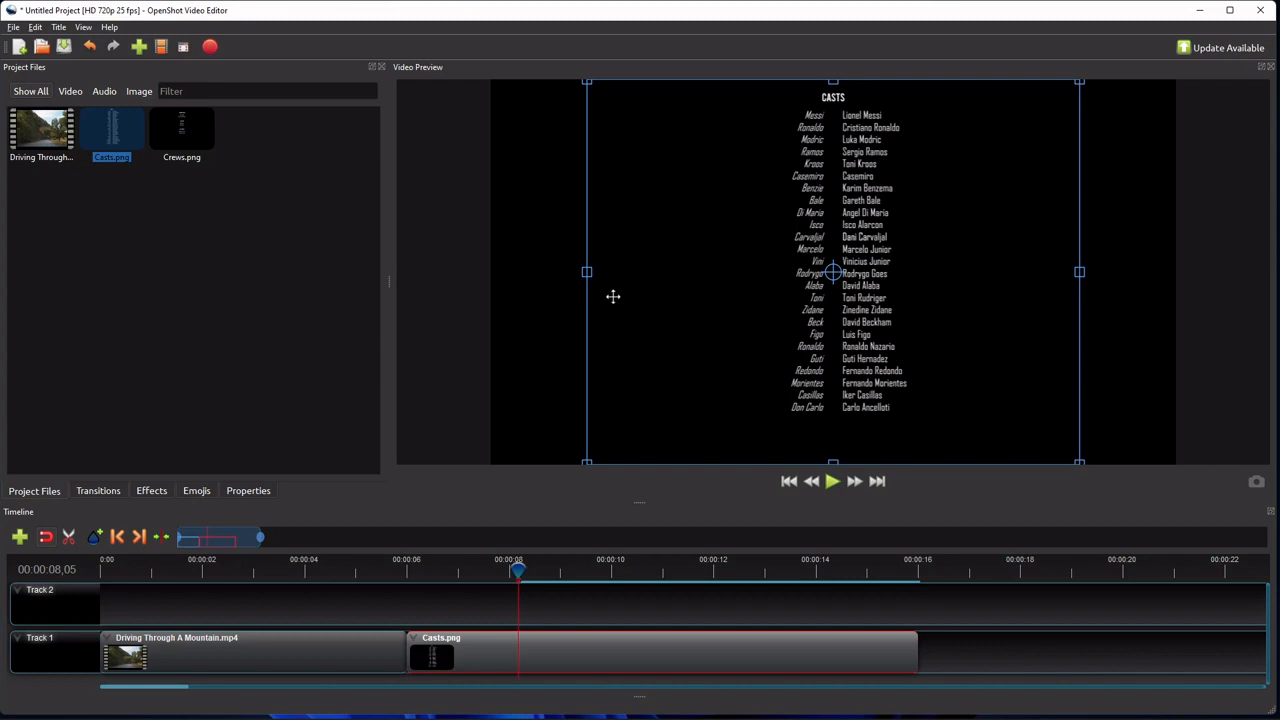
{"action": "mouse_move", "coordinate": [600, 317]}
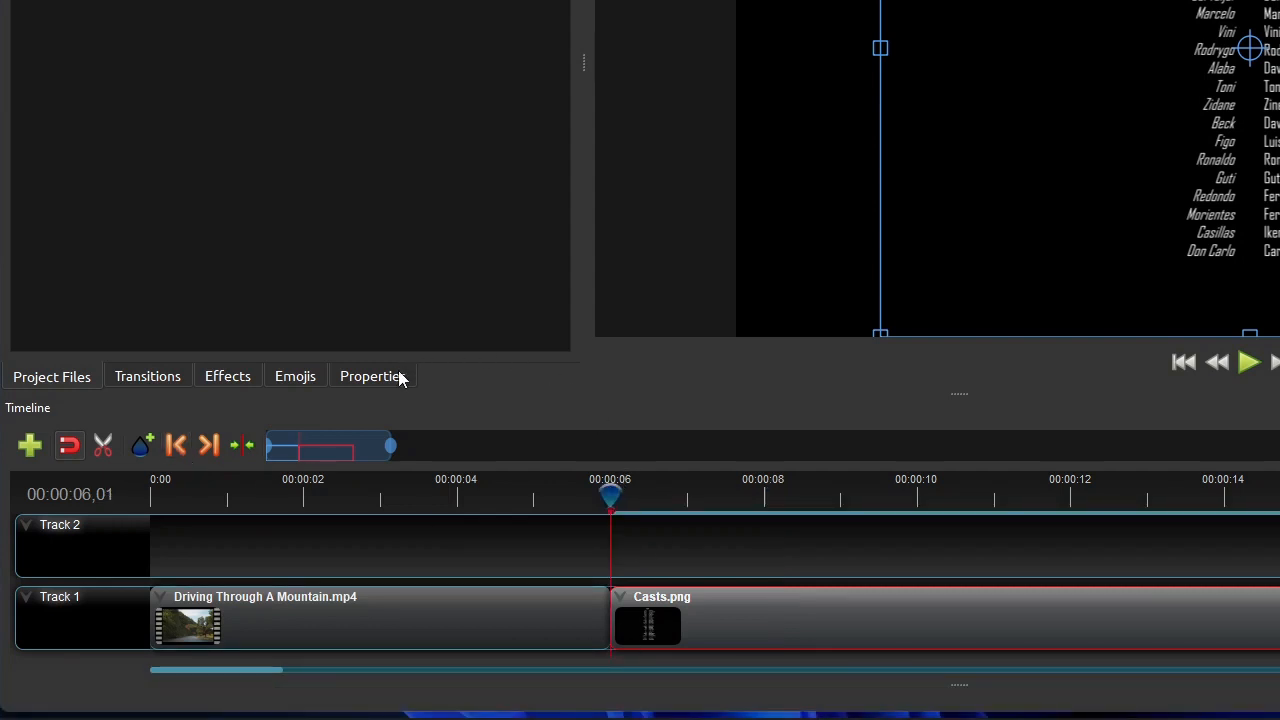
Step: Show the Casts clip's properties, positioned at 6 seconds with scale 1
{"action": "left_click", "coordinate": [372, 376]}
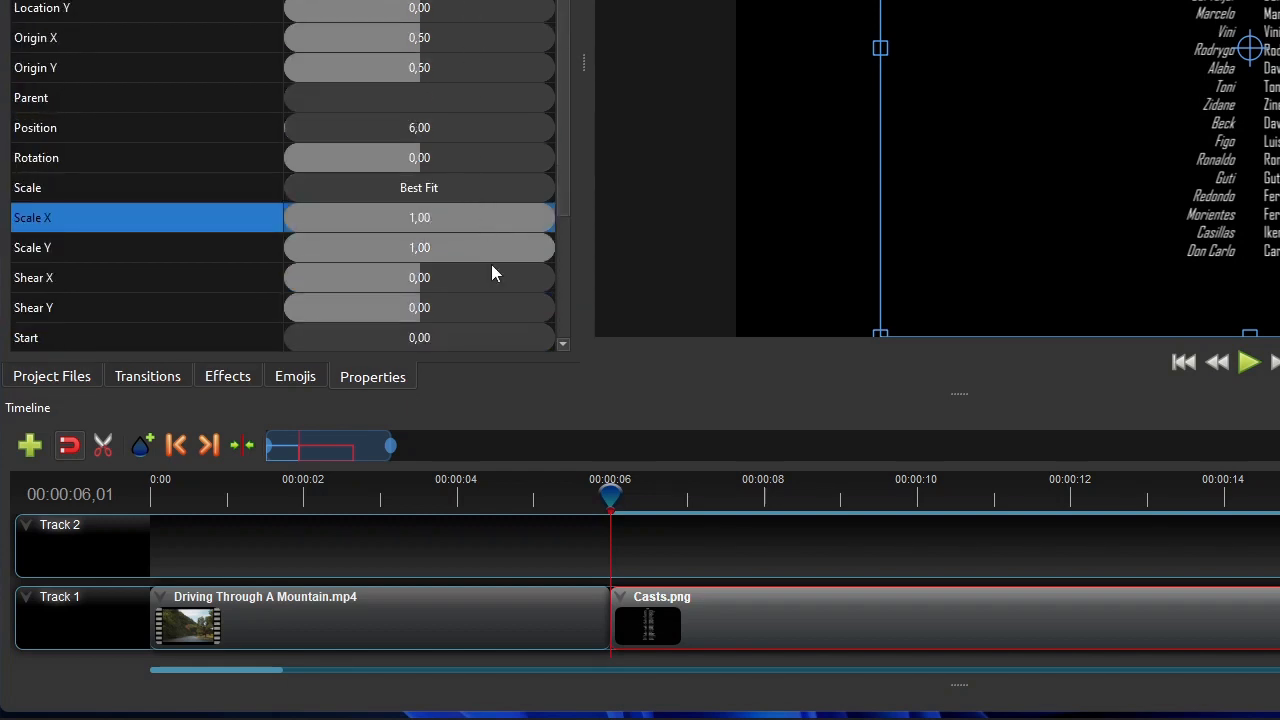
{"action": "mouse_move", "coordinate": [505, 267]}
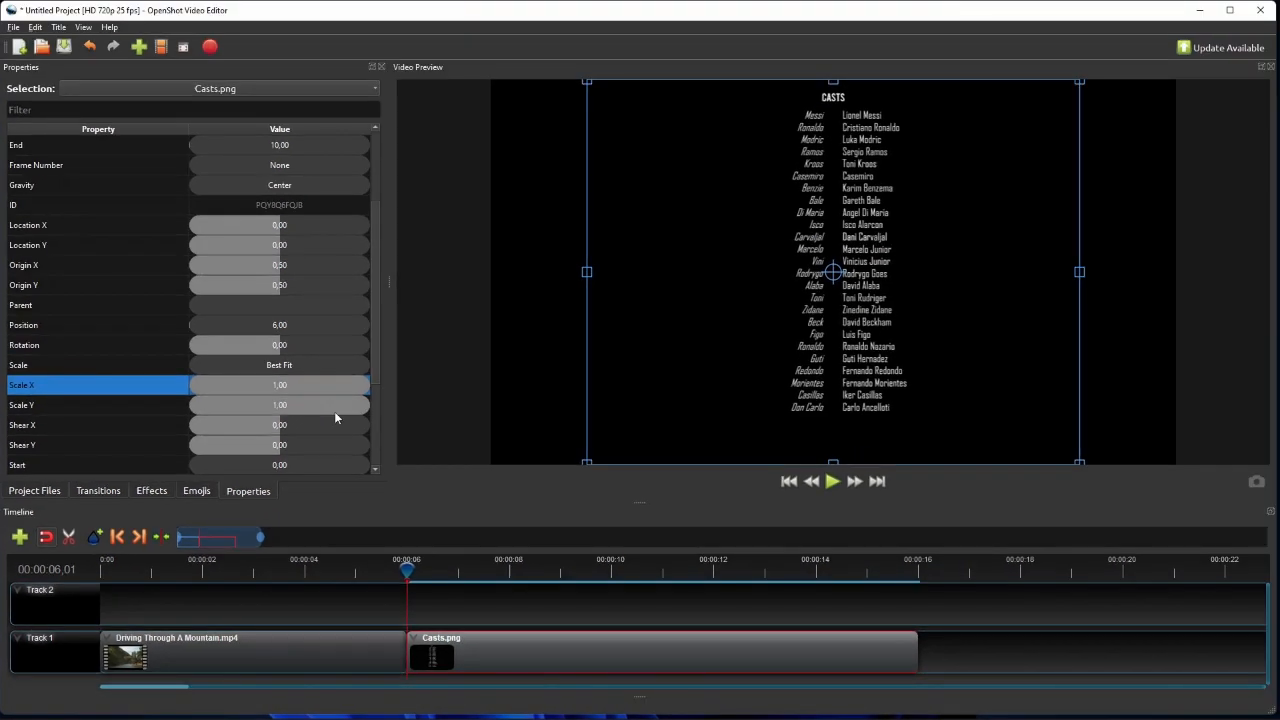
{"action": "mouse_move", "coordinate": [712, 378]}
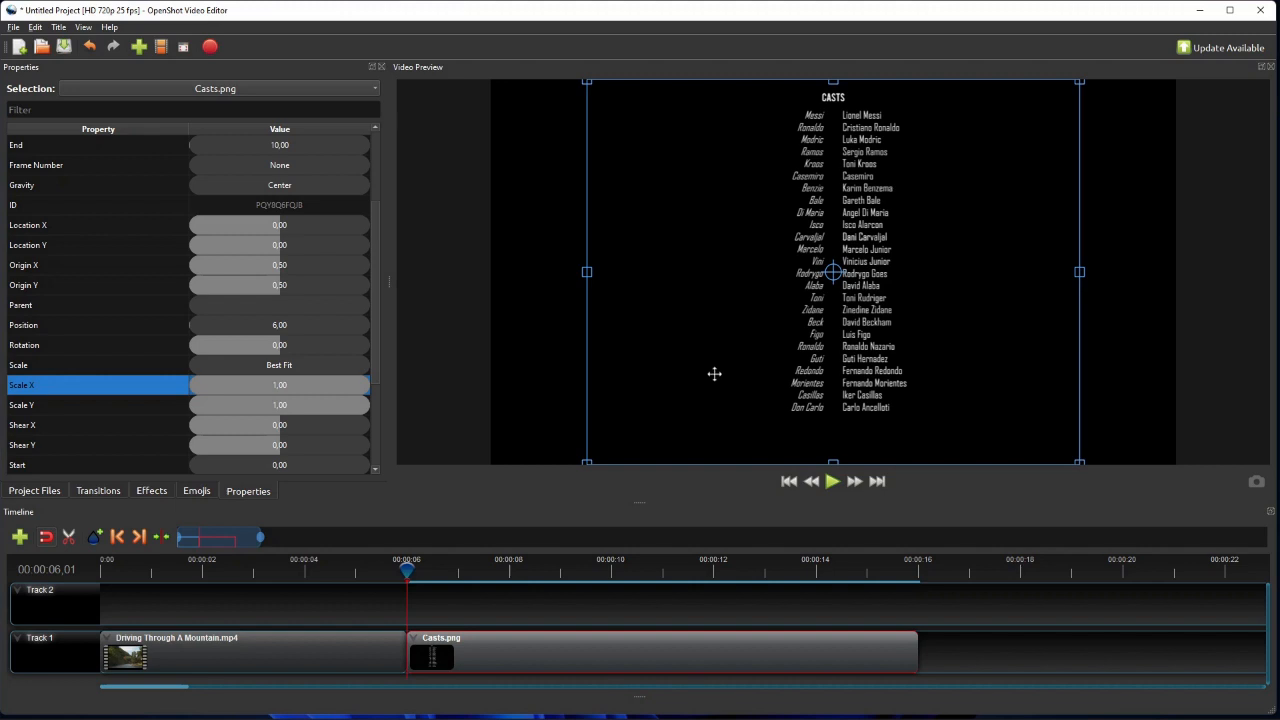
{"action": "mouse_move", "coordinate": [586, 273]}
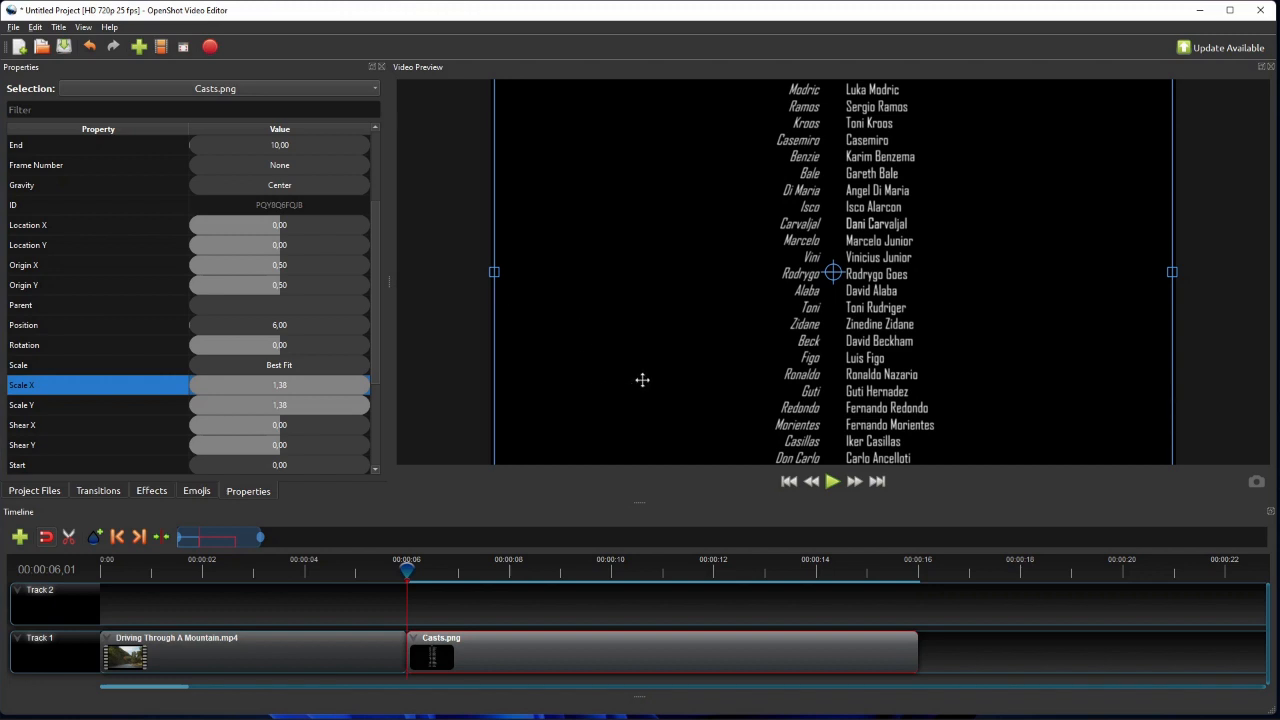
{"action": "mouse_move", "coordinate": [928, 514]}
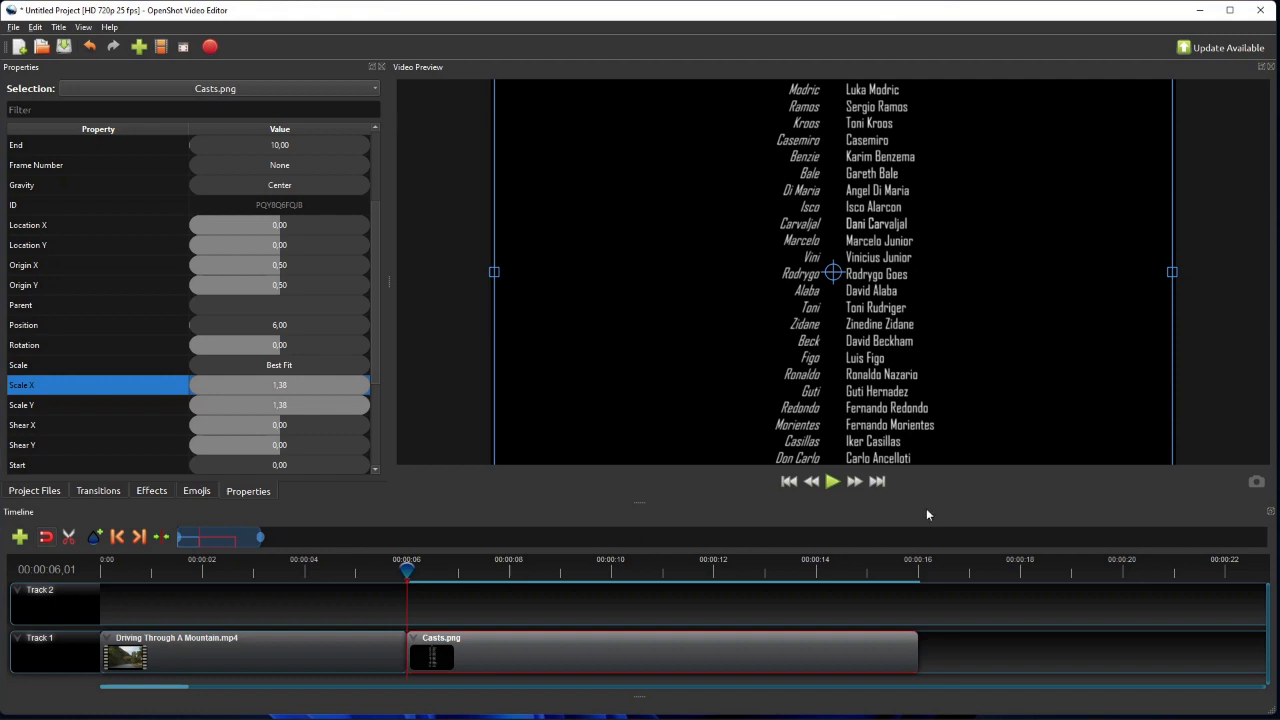
{"action": "mouse_move", "coordinate": [884, 513]}
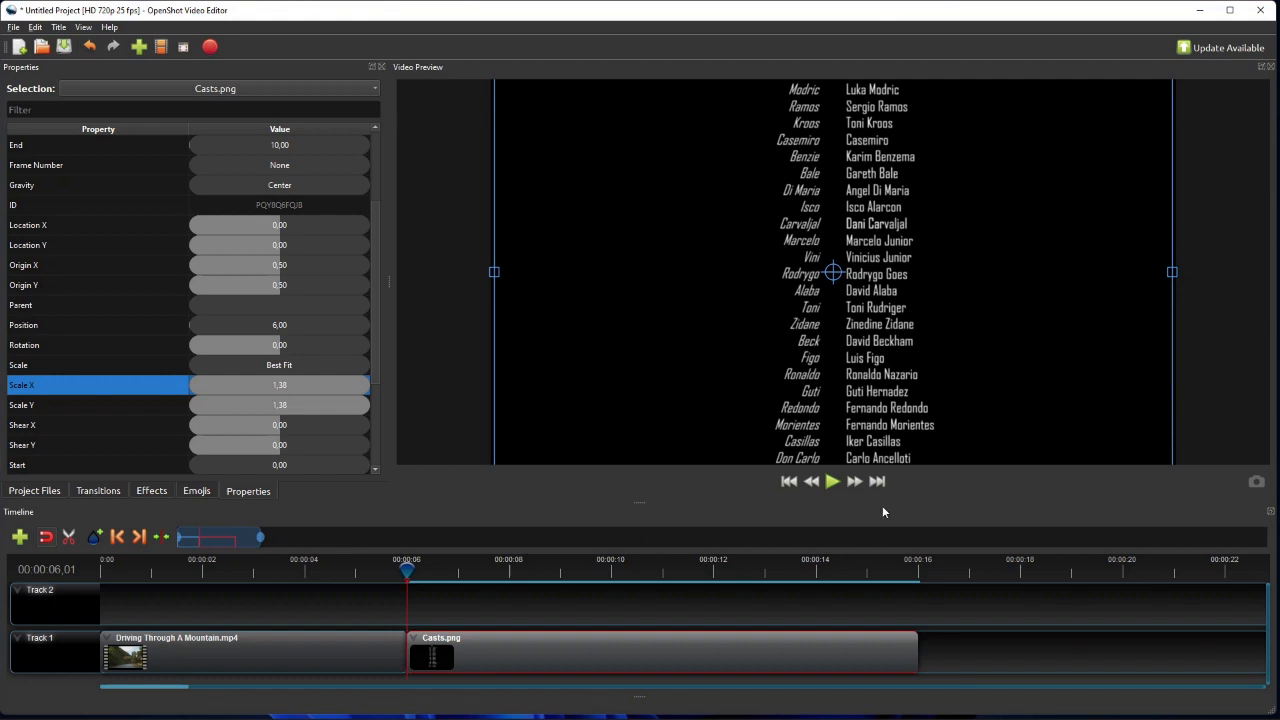
{"action": "mouse_move", "coordinate": [414, 591]}
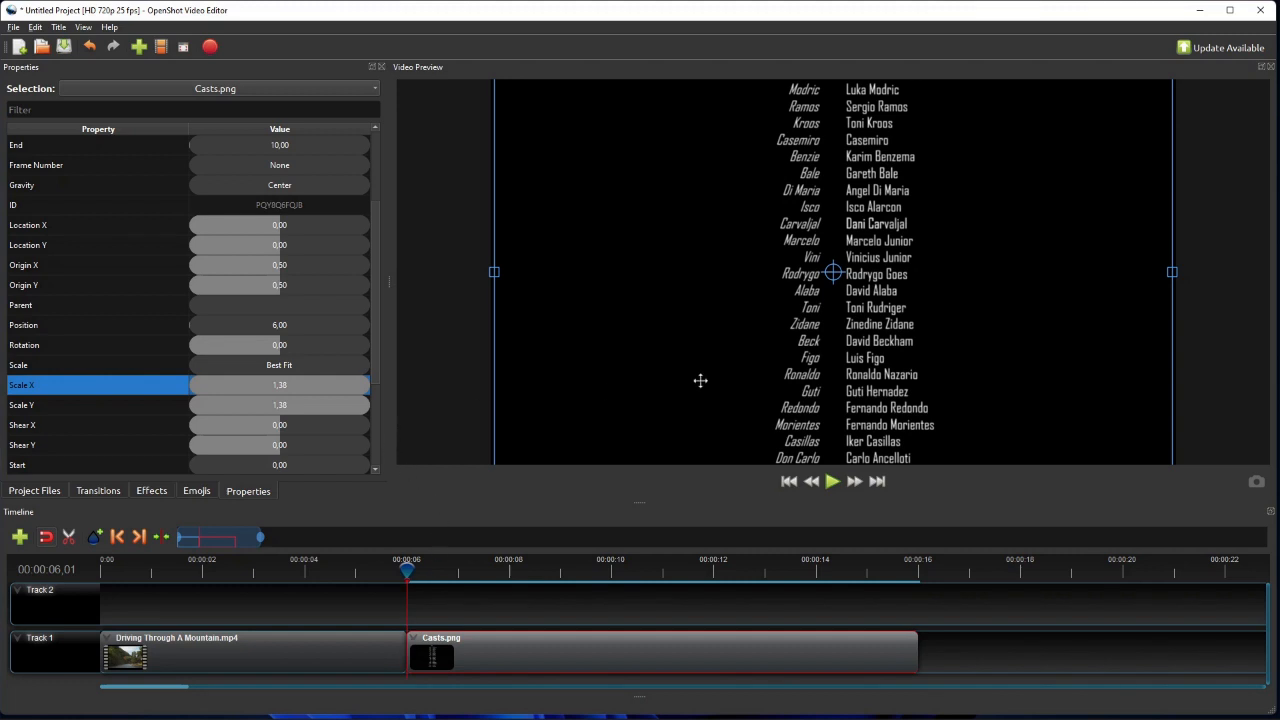
{"action": "mouse_move", "coordinate": [840, 188]}
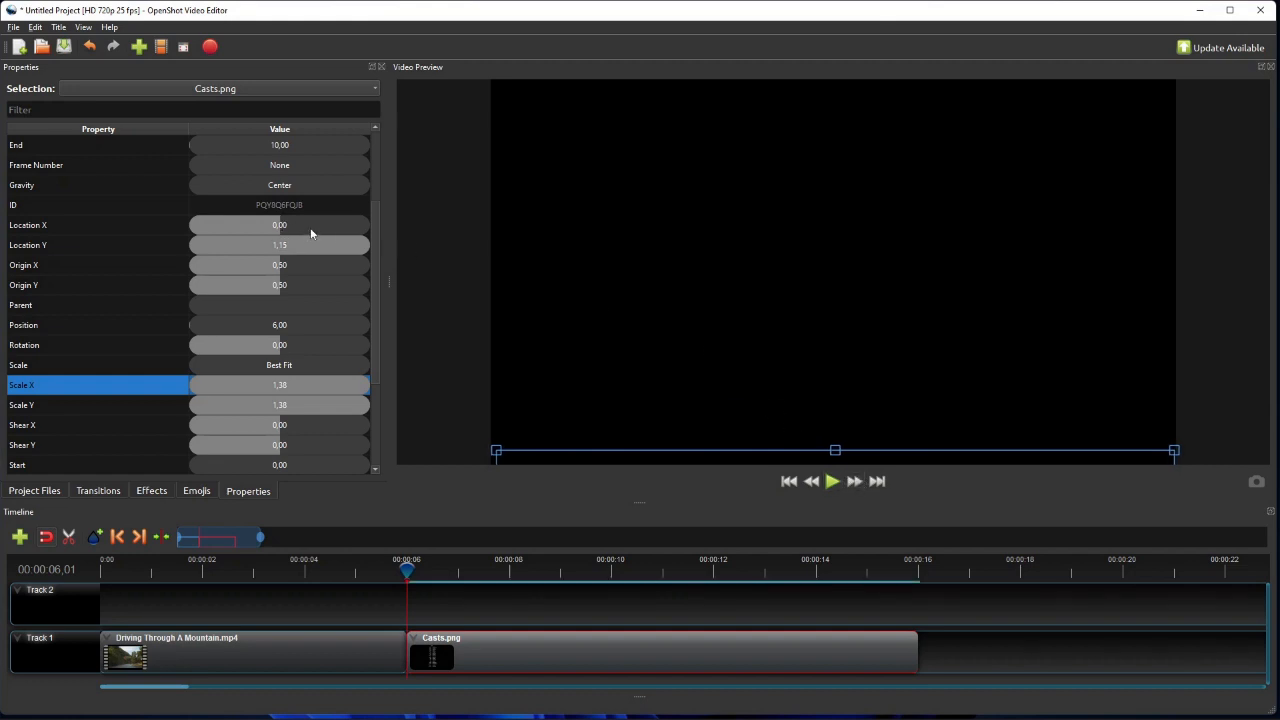
{"action": "mouse_move", "coordinate": [293, 252]}
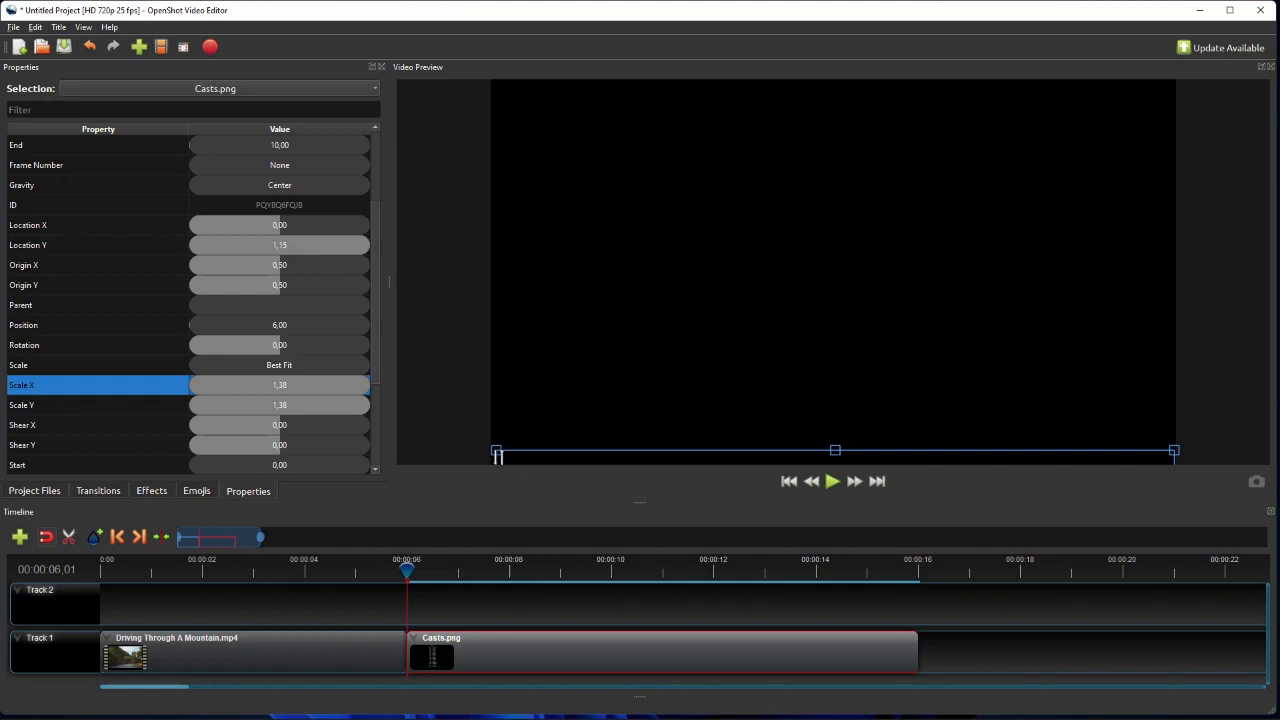
{"action": "mouse_move", "coordinate": [475, 478]}
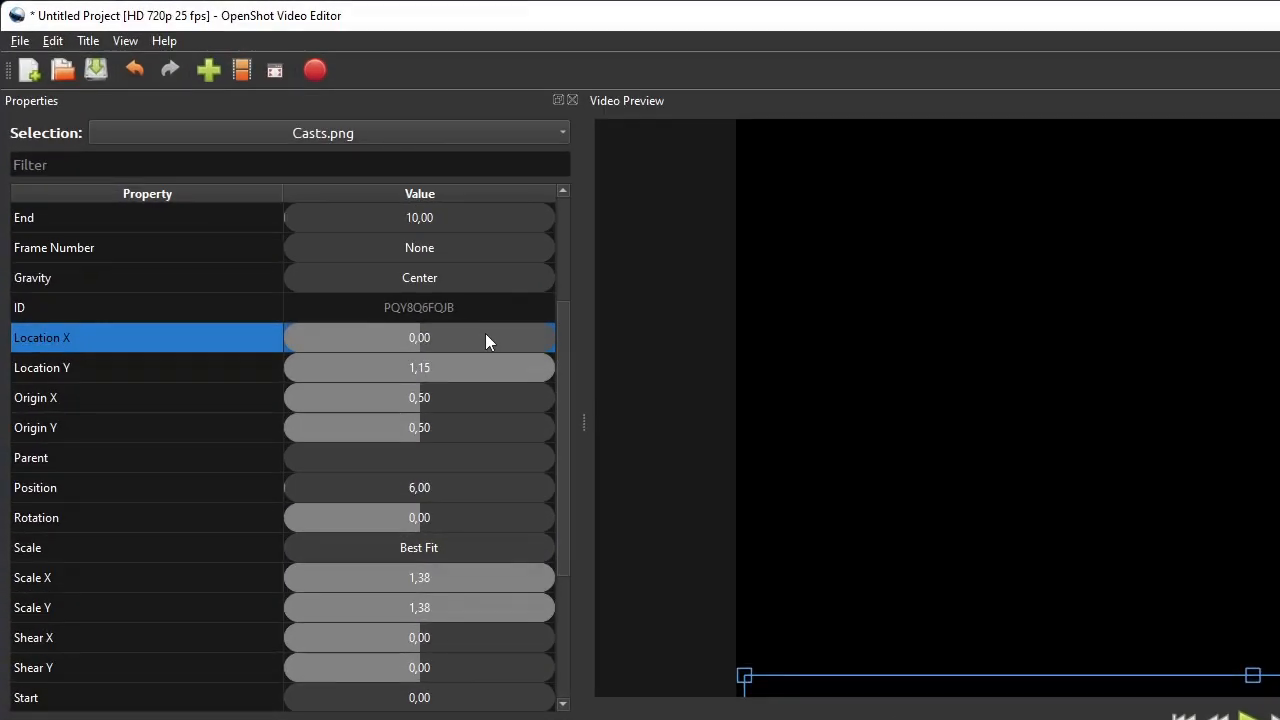
Step: Remove the Location X keyframe and edit the Casts clip's Location Y value
{"action": "right_click", "coordinate": [419, 337]}
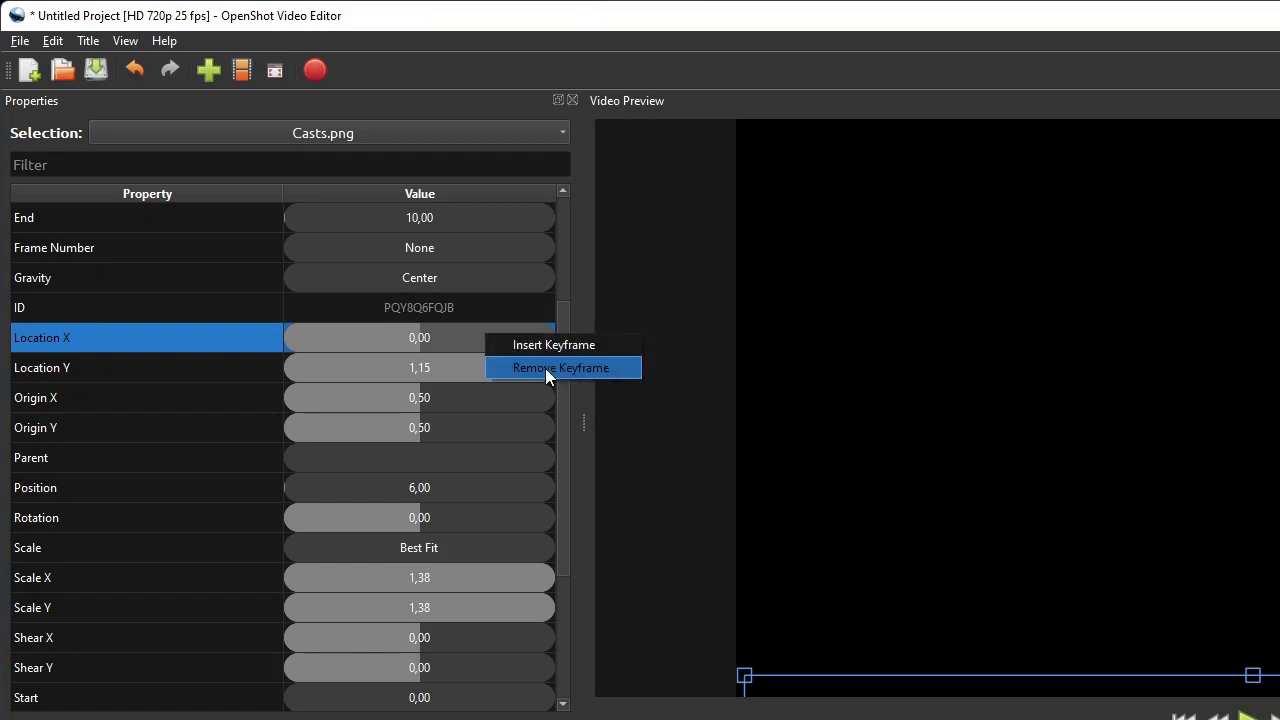
{"action": "left_click", "coordinate": [559, 367]}
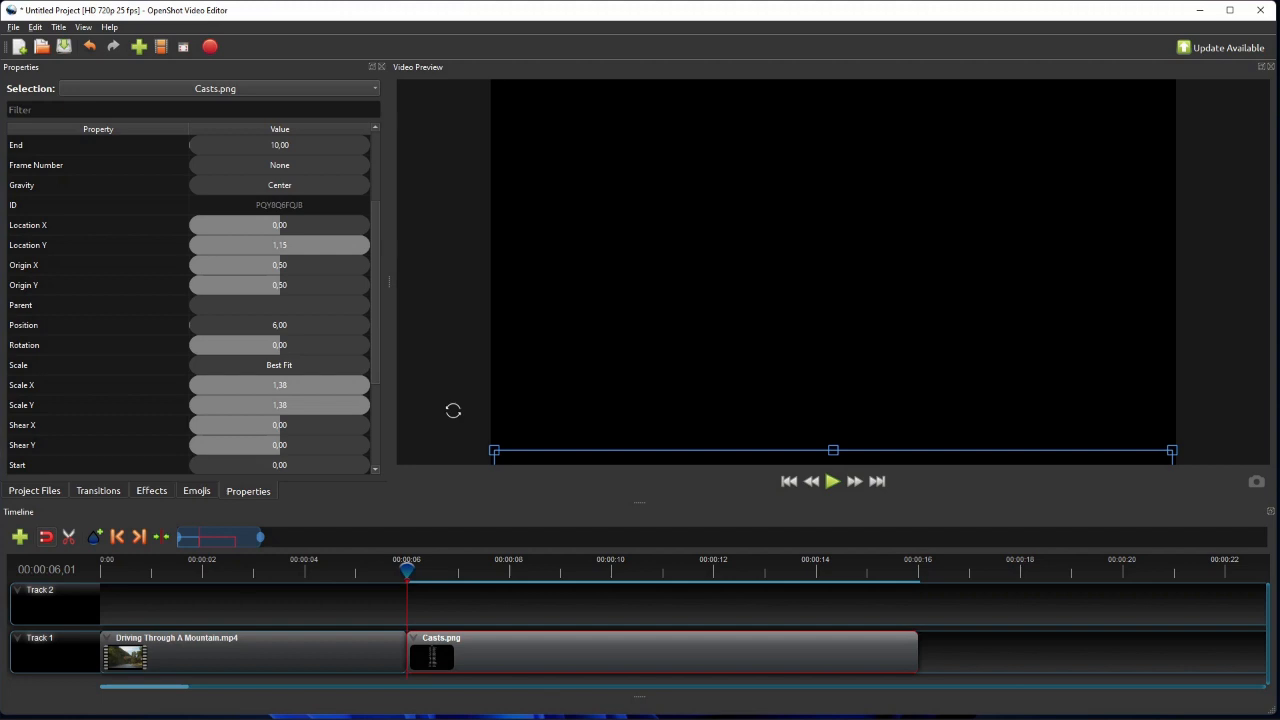
{"action": "mouse_move", "coordinate": [642, 663]}
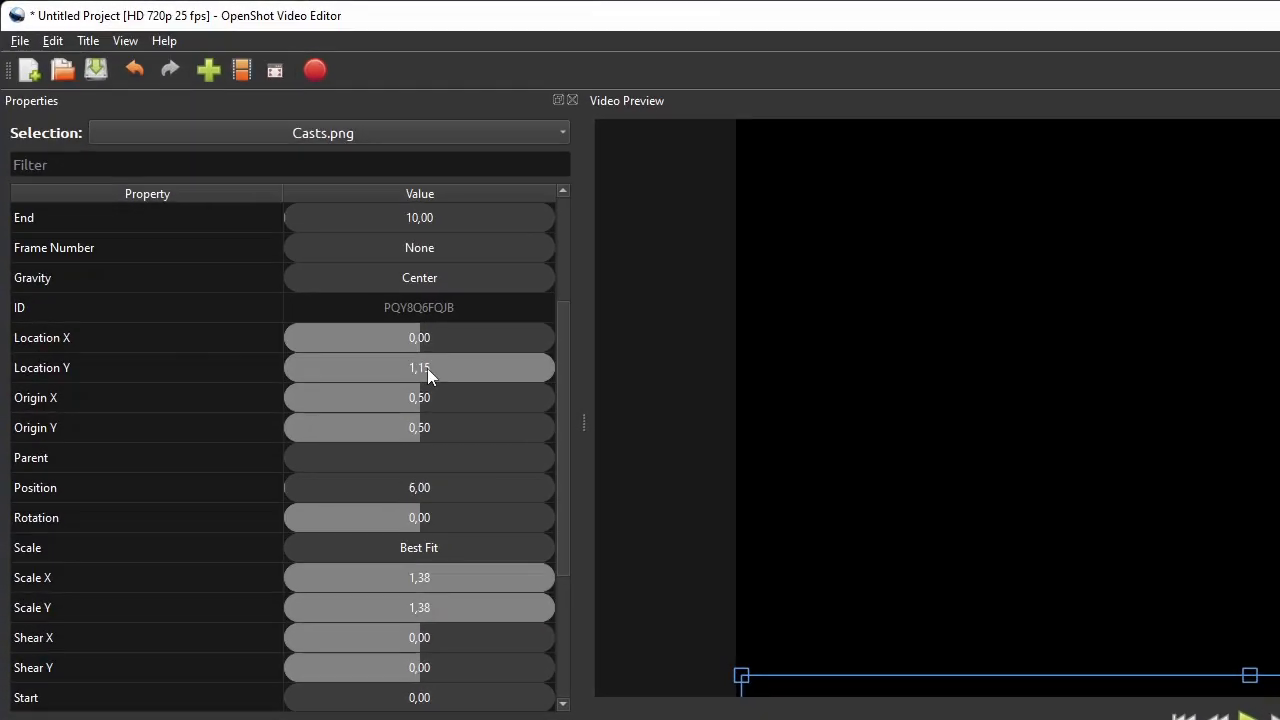
{"action": "double_click", "coordinate": [419, 367]}
{"action": "type", "text": "-1,15"}
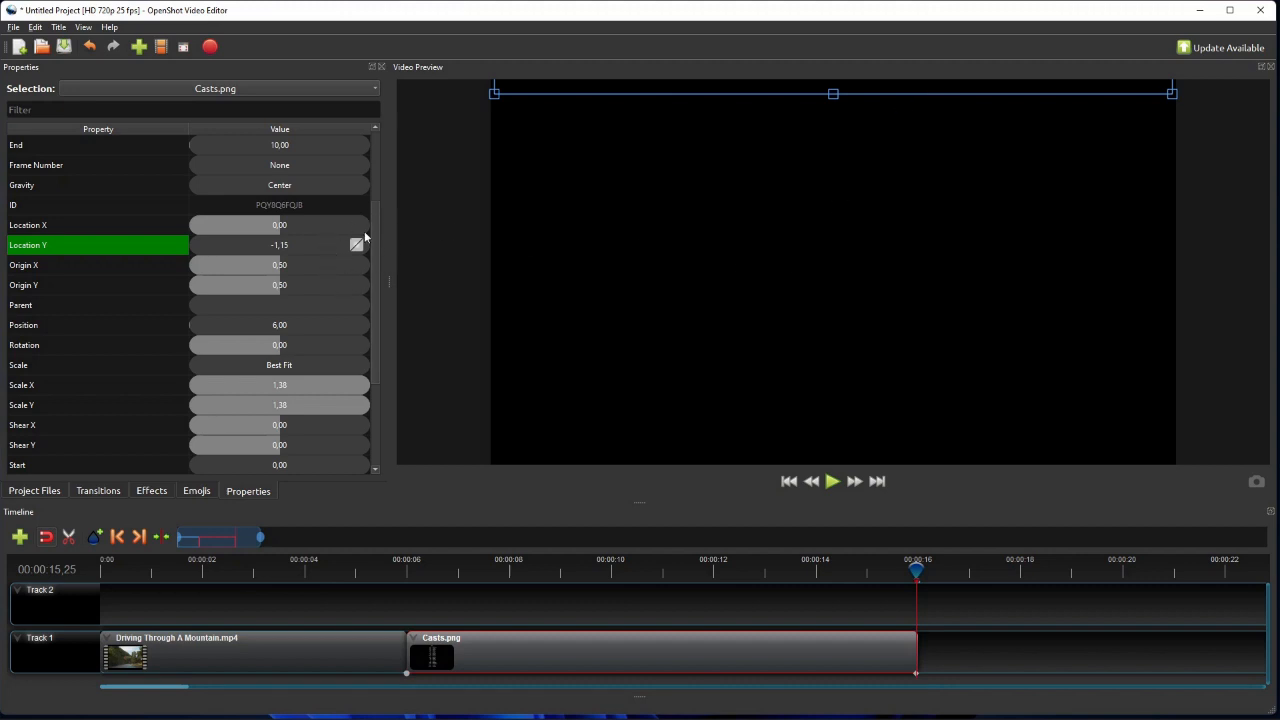
{"action": "mouse_move", "coordinate": [365, 245]}
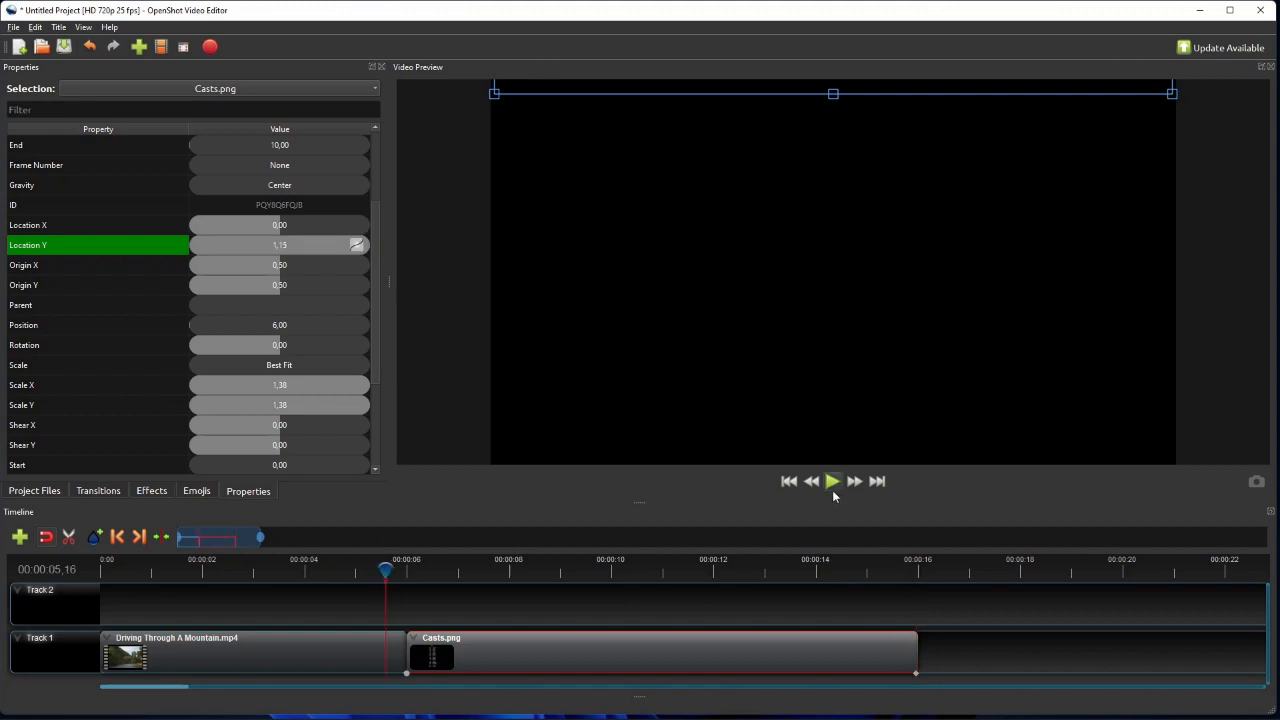
{"action": "left_click", "coordinate": [833, 481]}
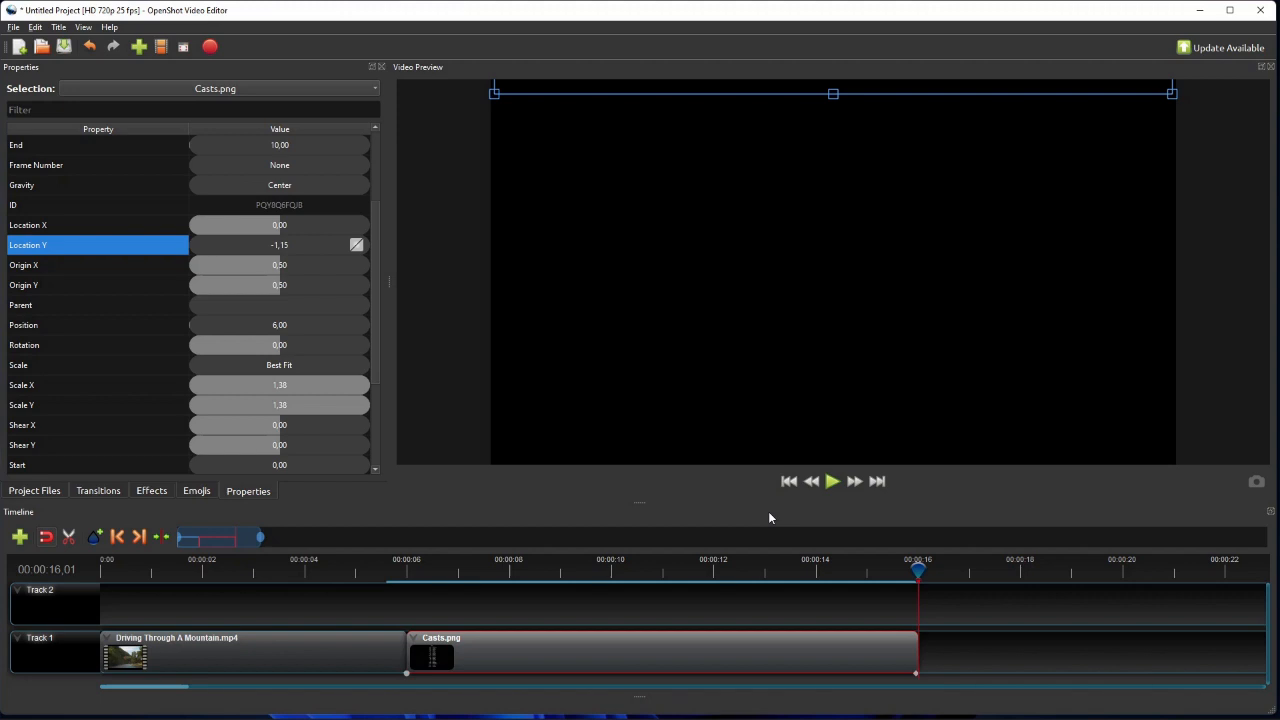
{"action": "mouse_move", "coordinate": [925, 548]}
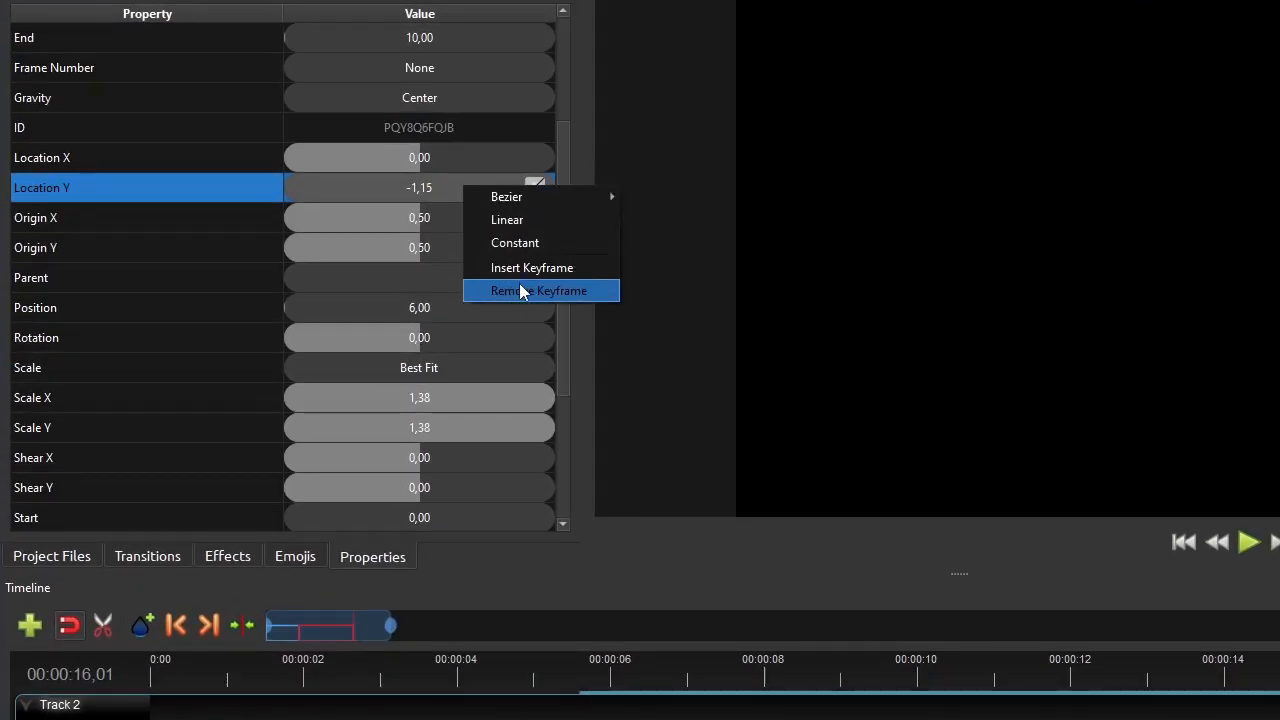
Step: Remove the old Location Y end keyframe, set End to 12, move playhead to clip end
{"action": "left_click", "coordinate": [538, 290]}
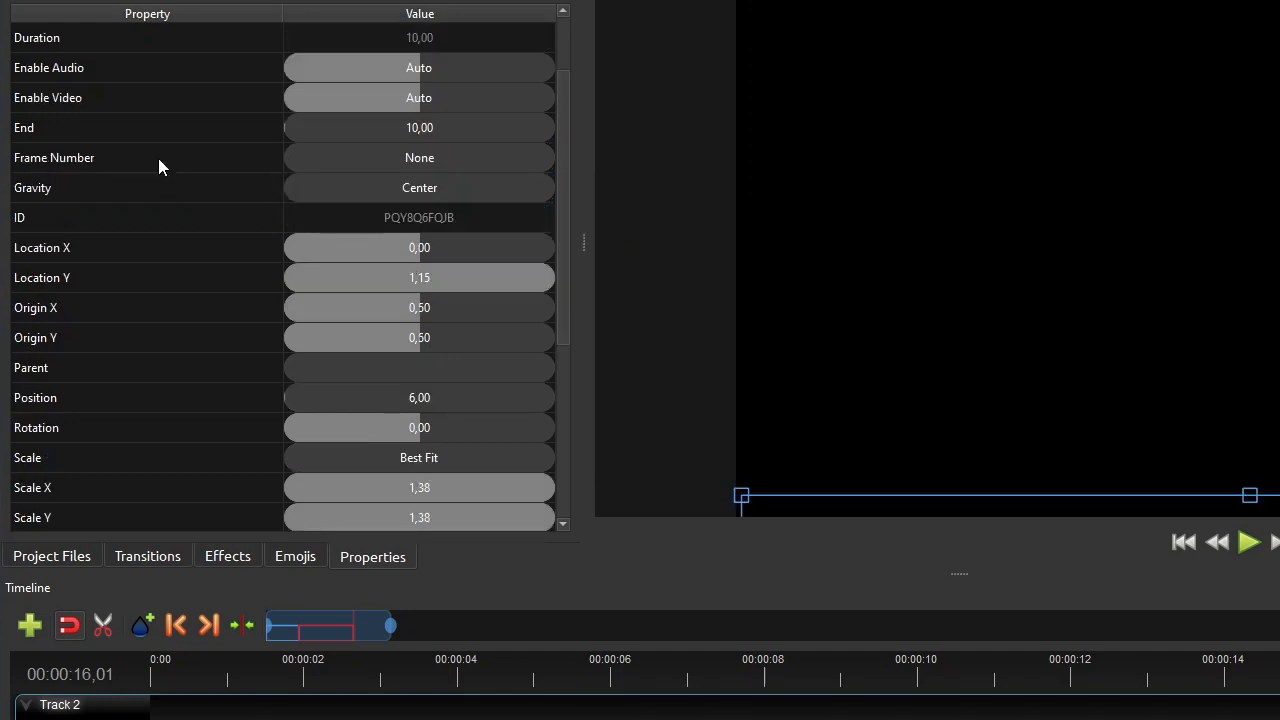
{"action": "double_click", "coordinate": [419, 127]}
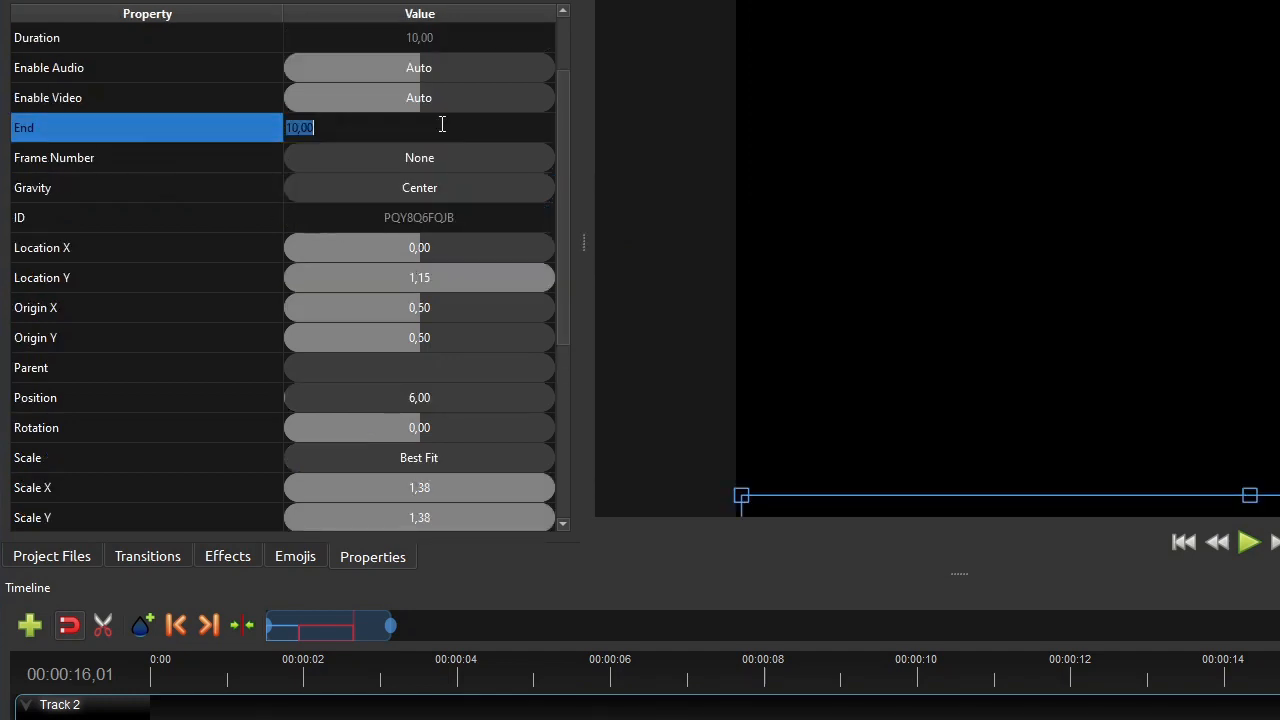
{"action": "type", "text": "12"}
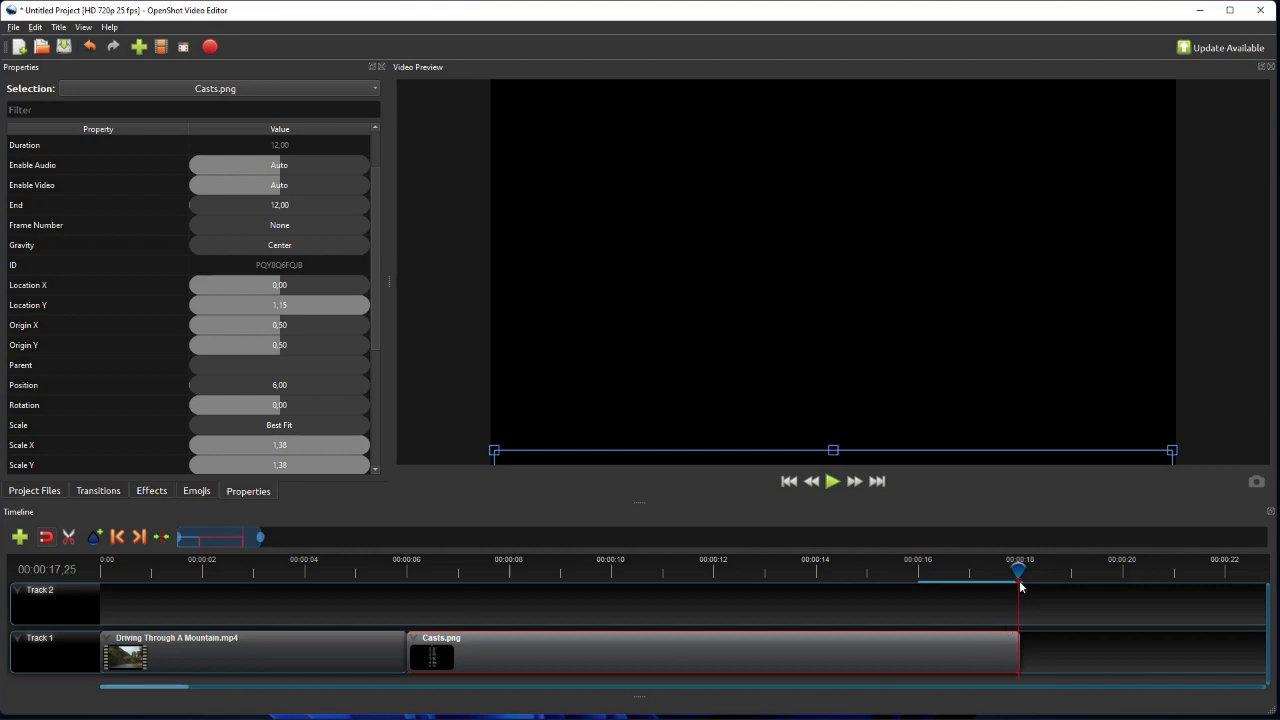
{"action": "left_click", "coordinate": [98, 305]}
{"action": "type", "text": "-1,15"}
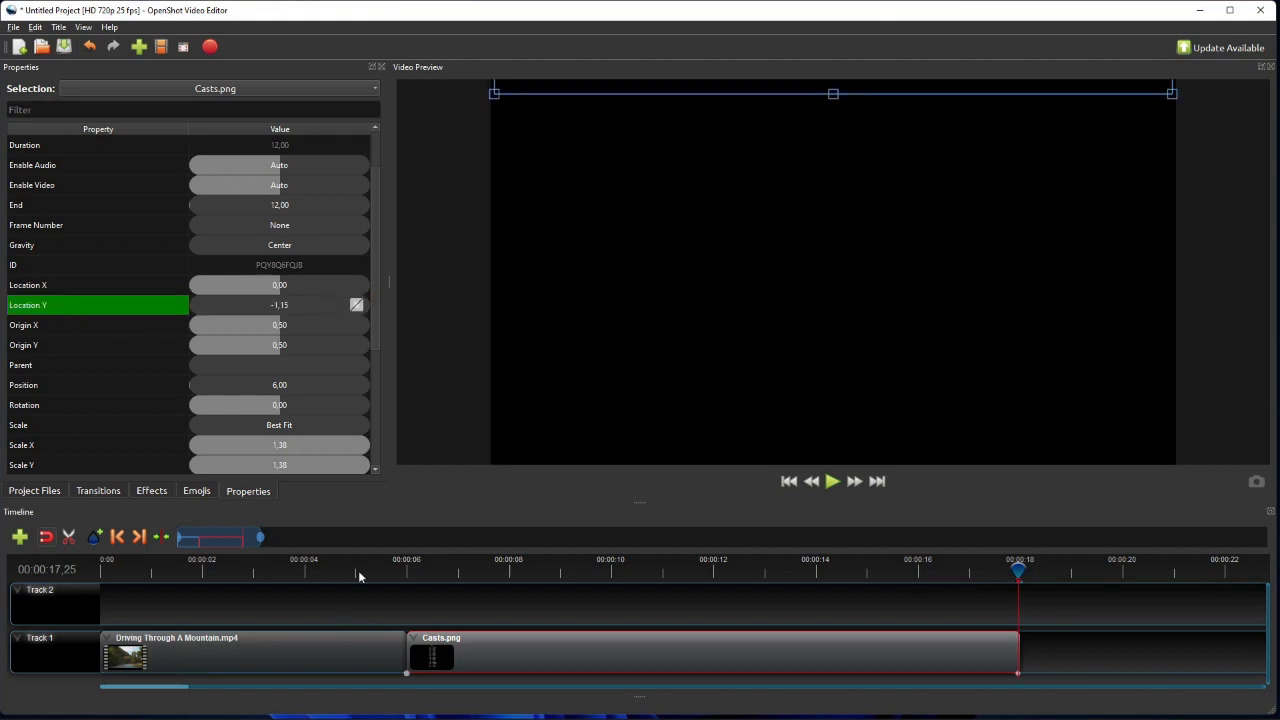
{"action": "left_click", "coordinate": [832, 481]}
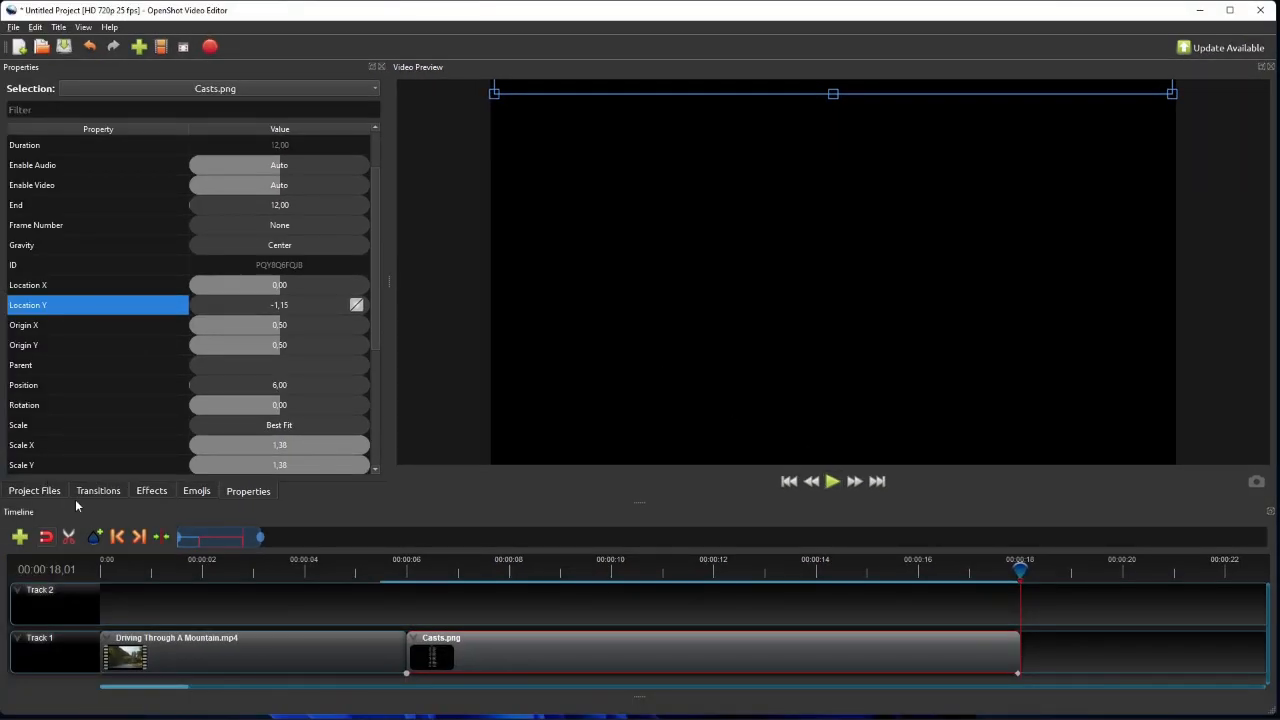
{"action": "mouse_move", "coordinate": [826, 616]}
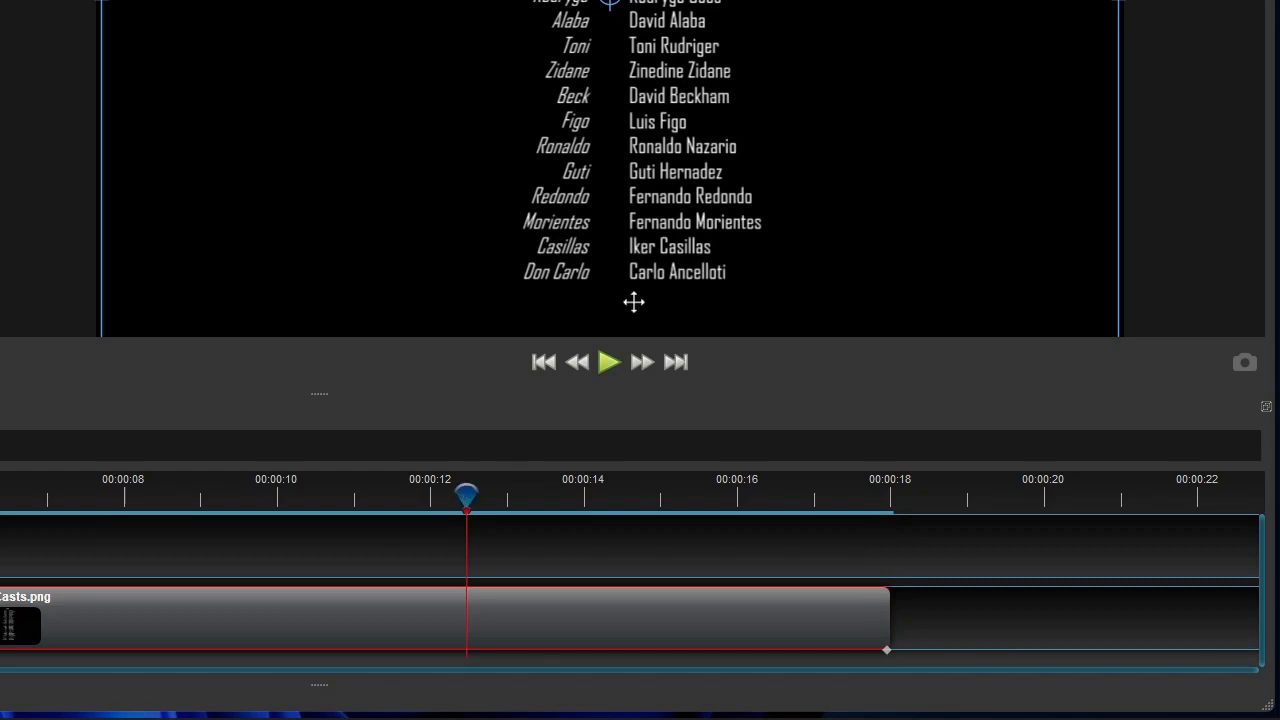
{"action": "mouse_move", "coordinate": [729, 315]}
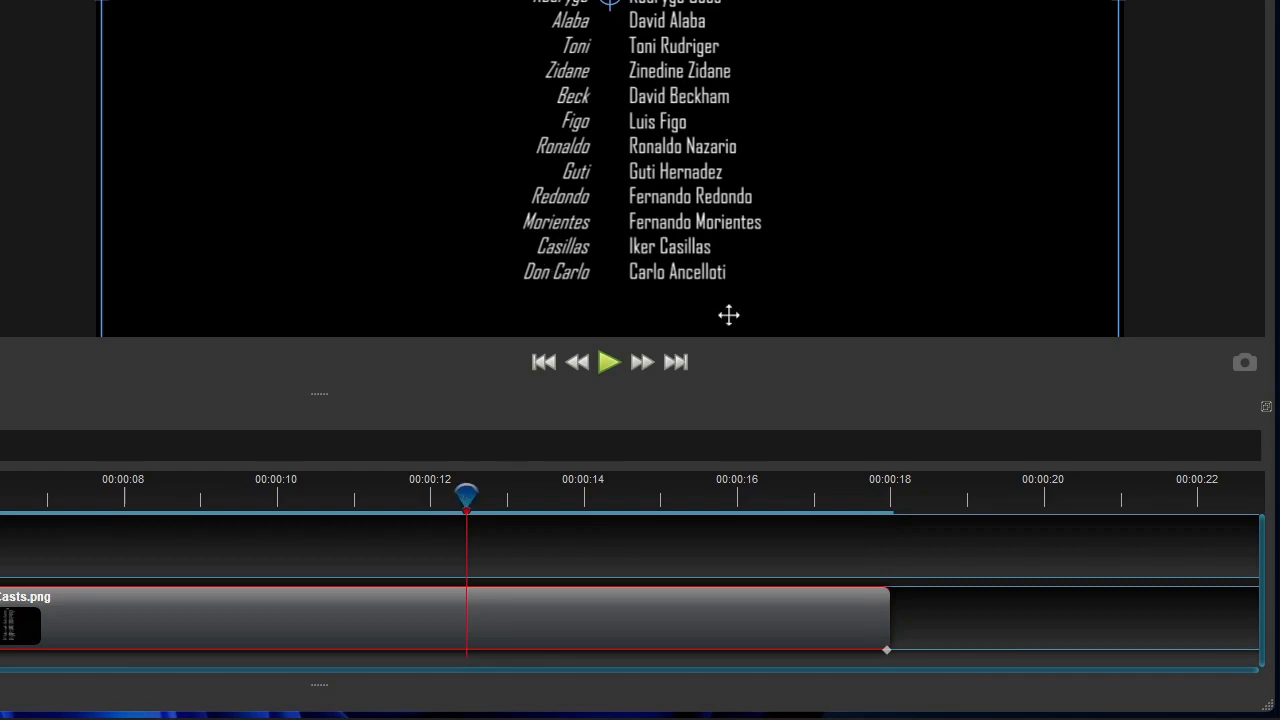
{"action": "mouse_move", "coordinate": [719, 329]}
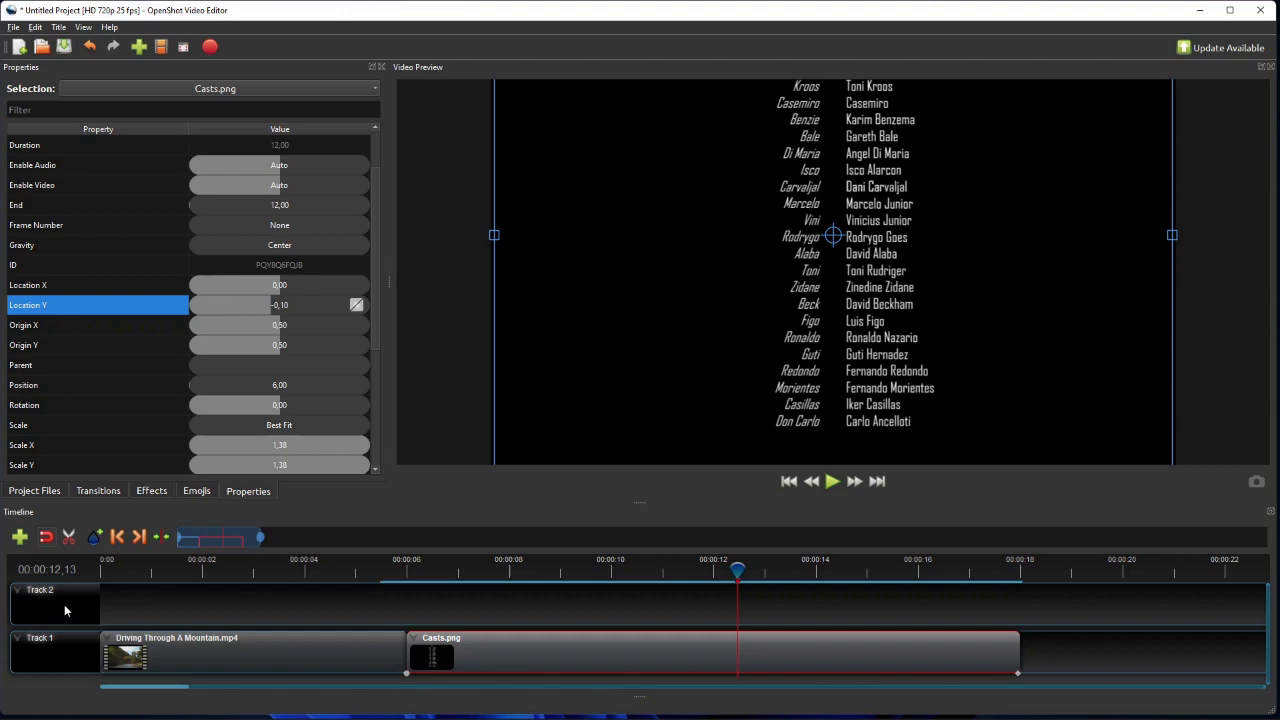
{"action": "mouse_move", "coordinate": [56, 494]}
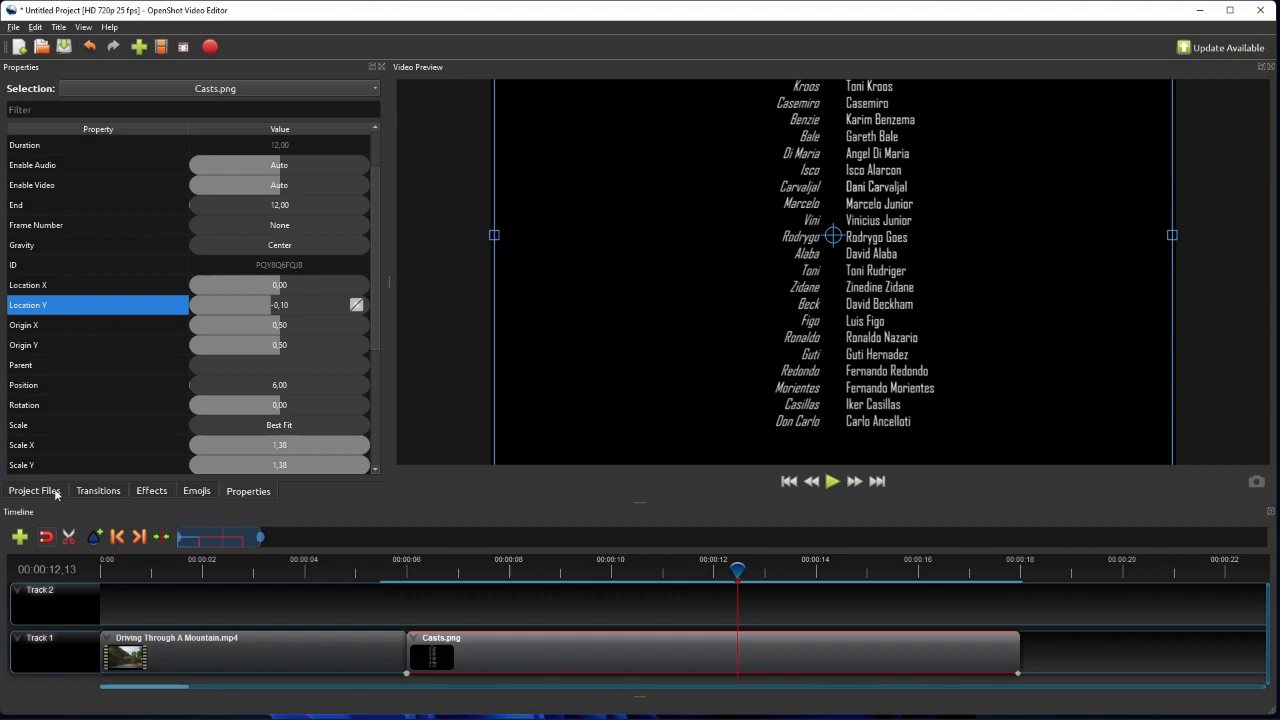
Step: Show the Project Files panel to access Crews.png
{"action": "left_click", "coordinate": [34, 490]}
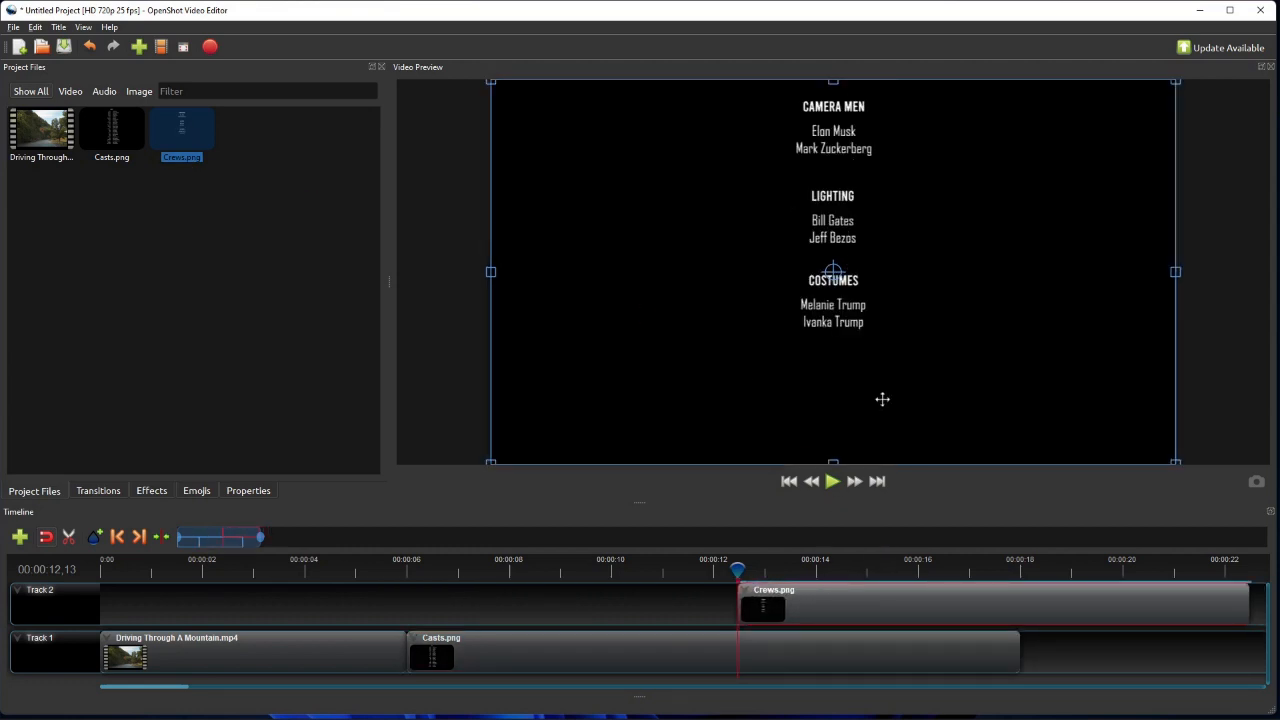
{"action": "mouse_move", "coordinate": [1056, 234]}
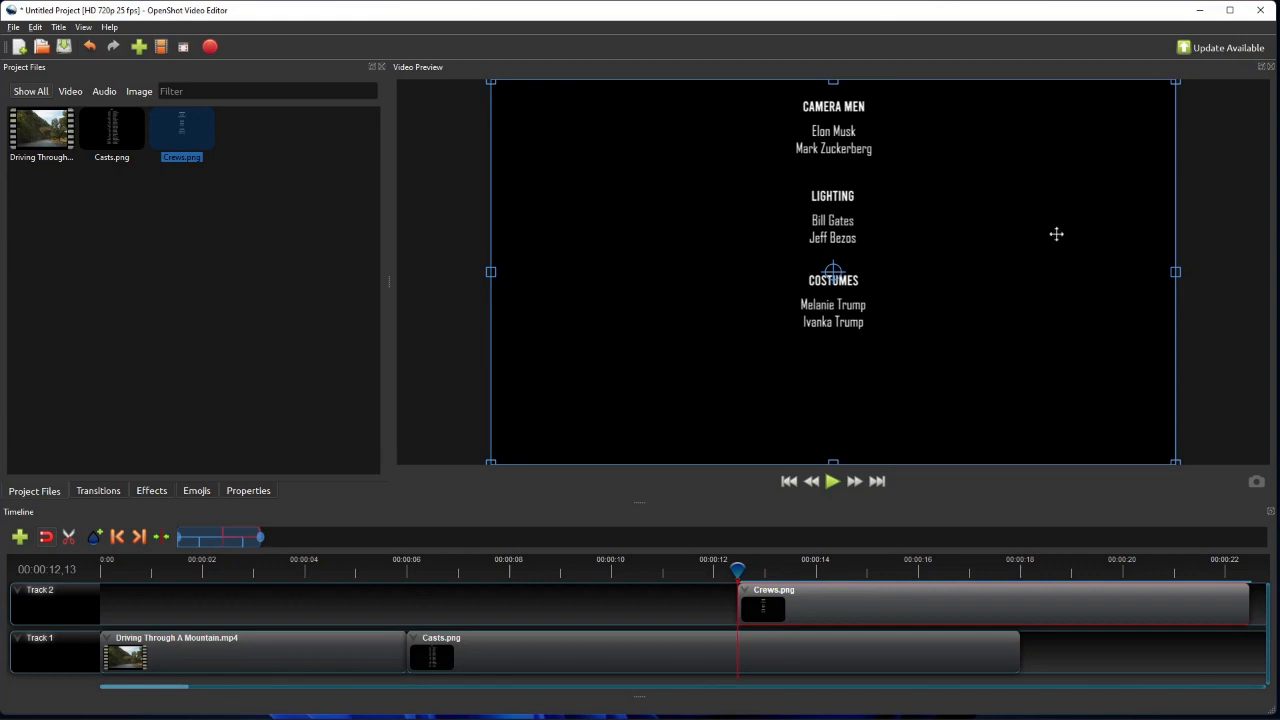
{"action": "mouse_move", "coordinate": [978, 428]}
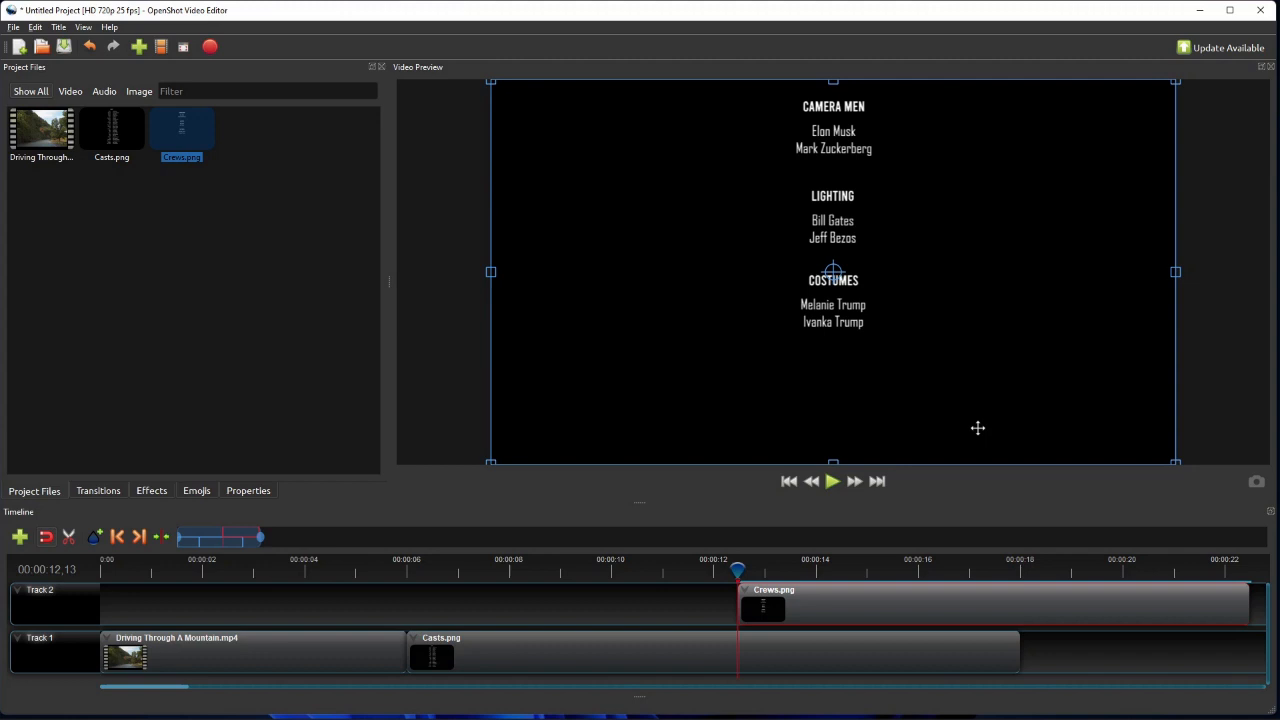
{"action": "mouse_move", "coordinate": [1005, 398]}
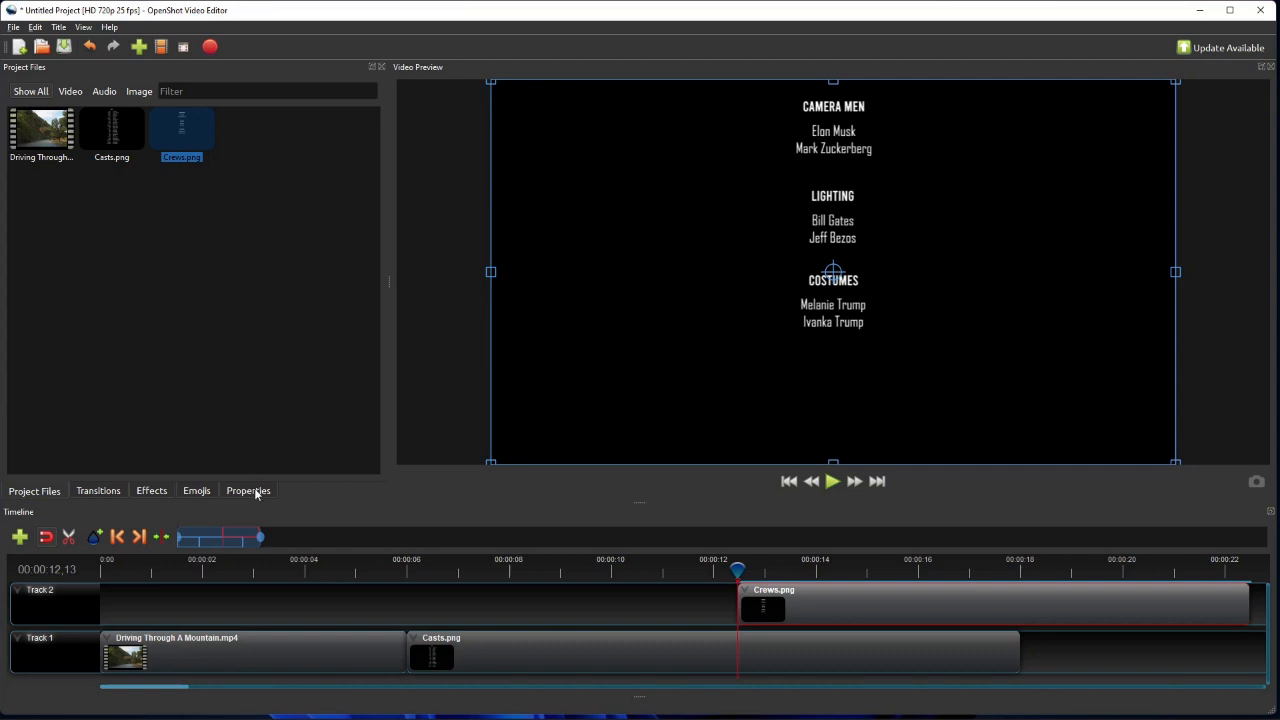
Step: Set the Crews clip's Location Y to 1.00, then move the playhead toward its end
{"action": "left_click", "coordinate": [248, 490]}
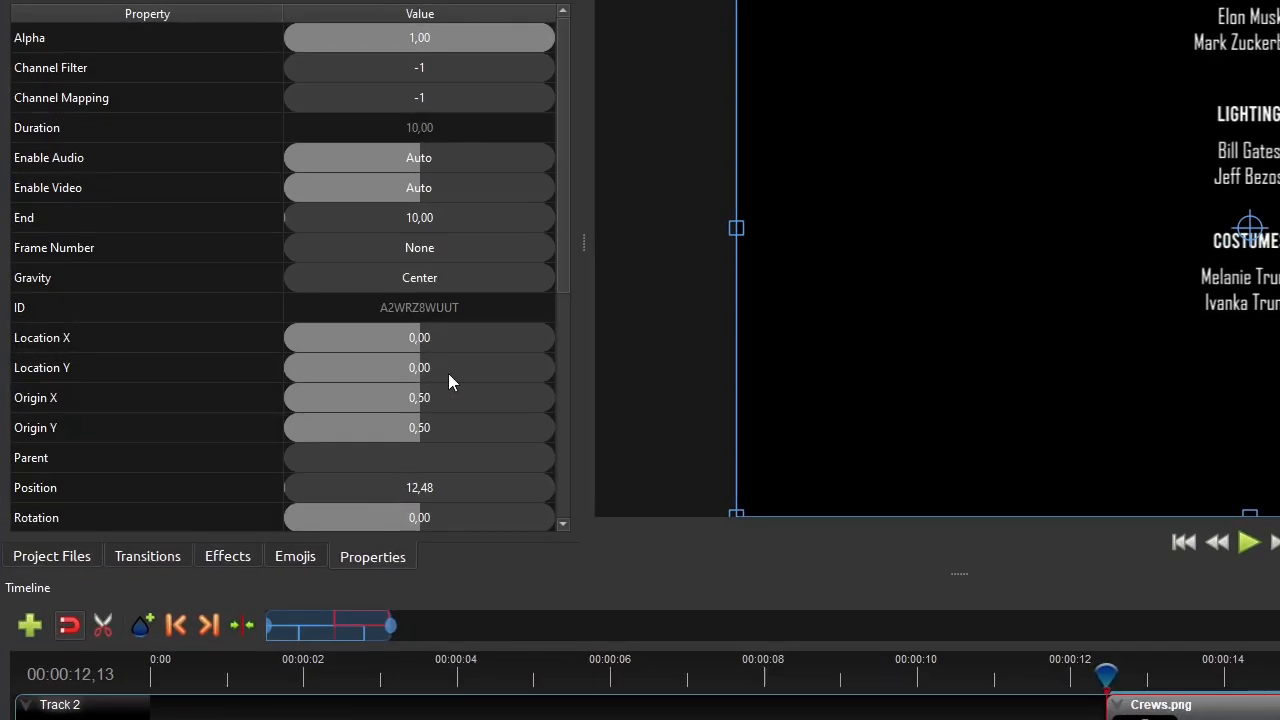
{"action": "left_click", "coordinate": [147, 427]}
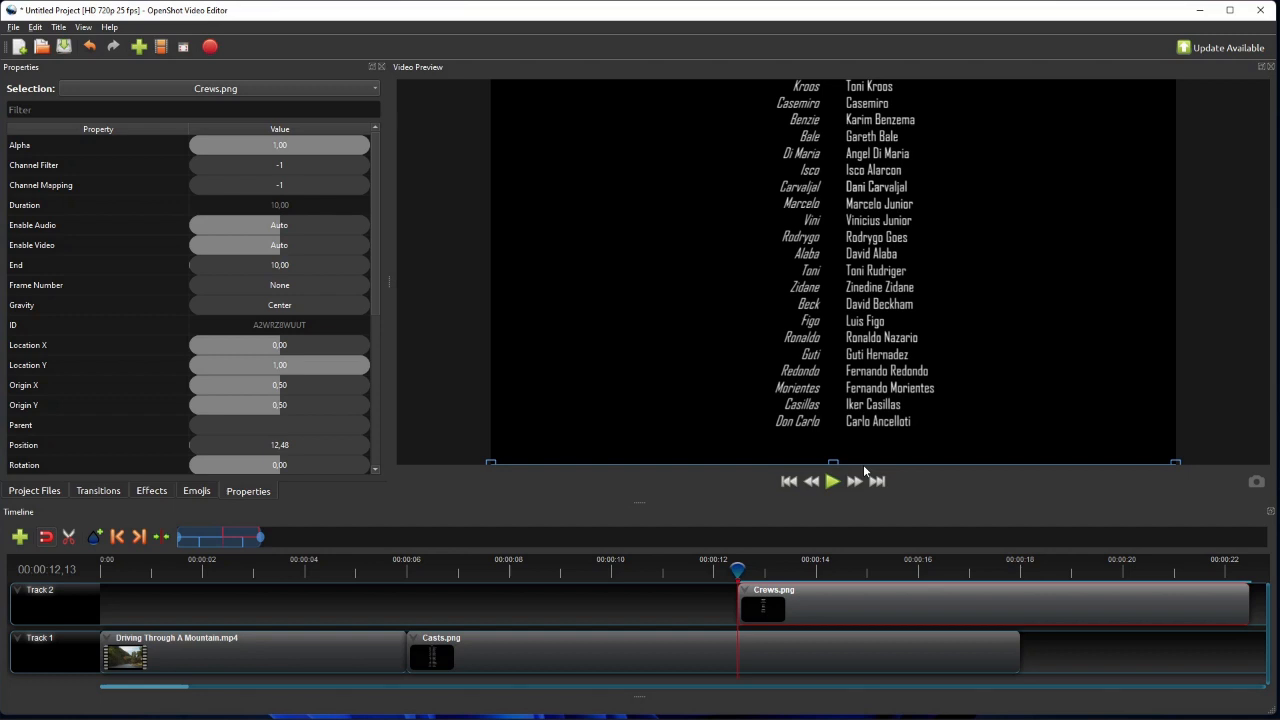
{"action": "left_click", "coordinate": [138, 537]}
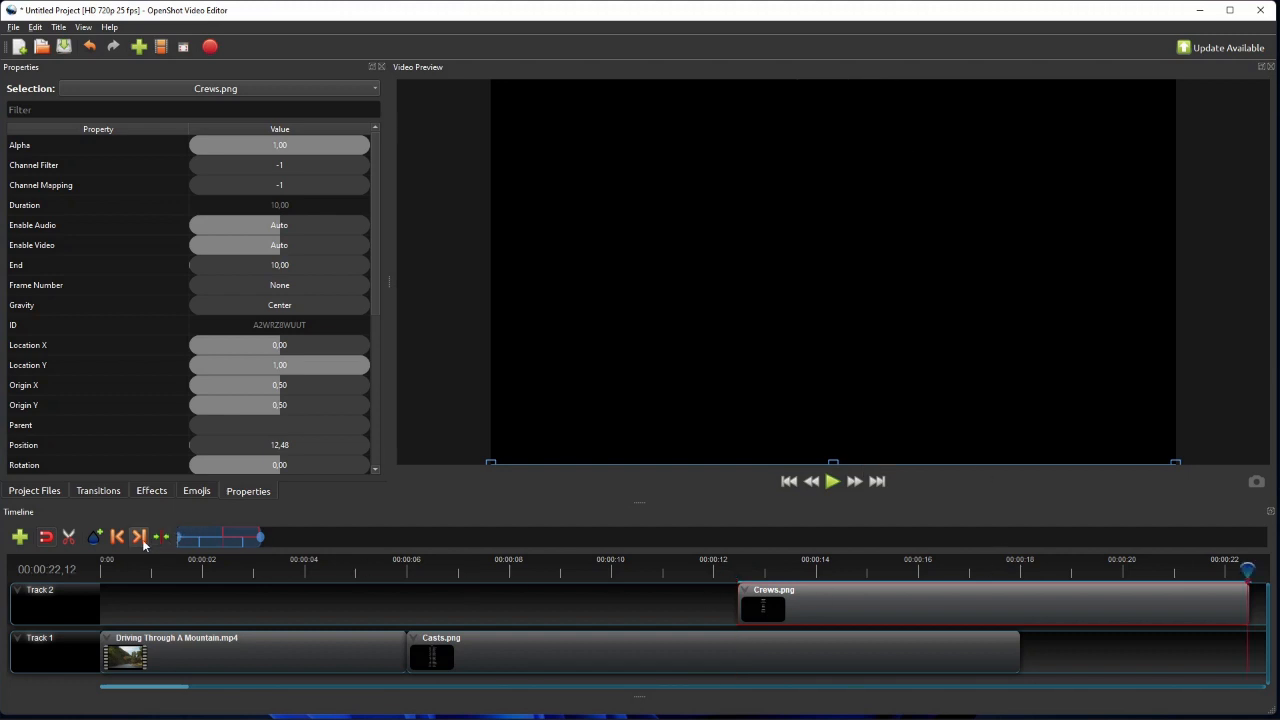
{"action": "mouse_move", "coordinate": [185, 527]}
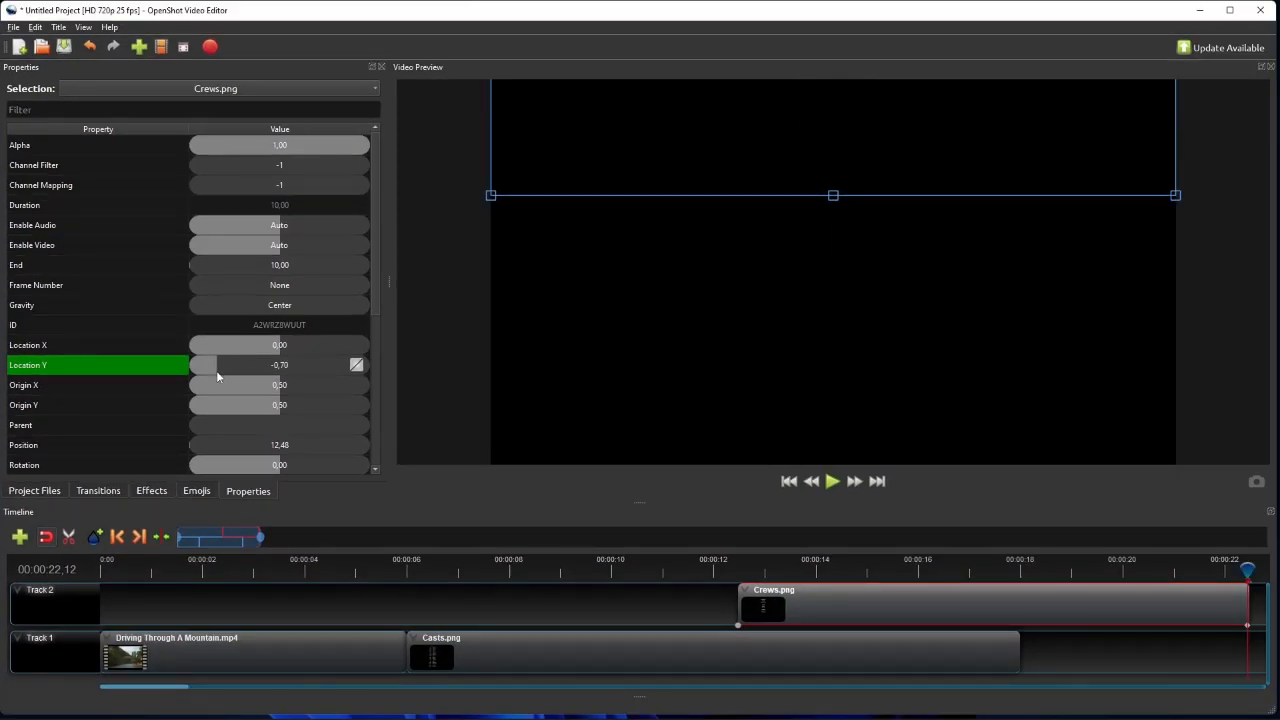
{"action": "mouse_move", "coordinate": [249, 371]}
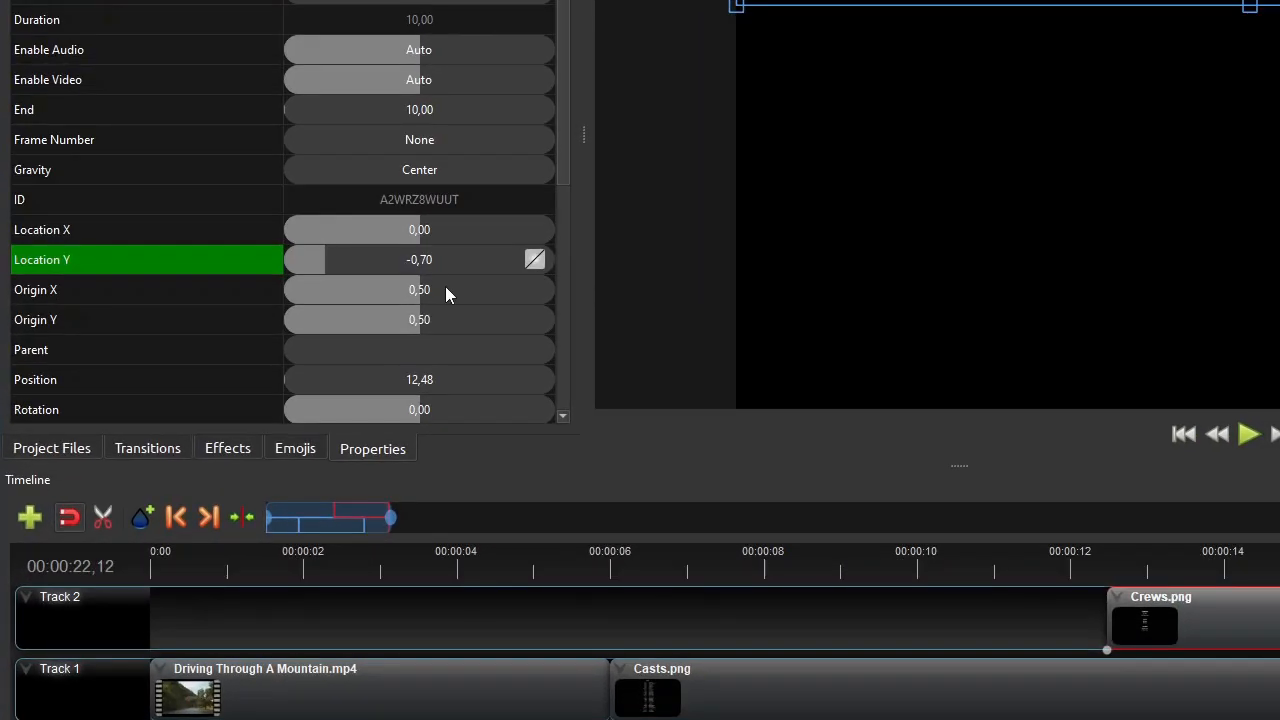
{"action": "mouse_move", "coordinate": [457, 289]}
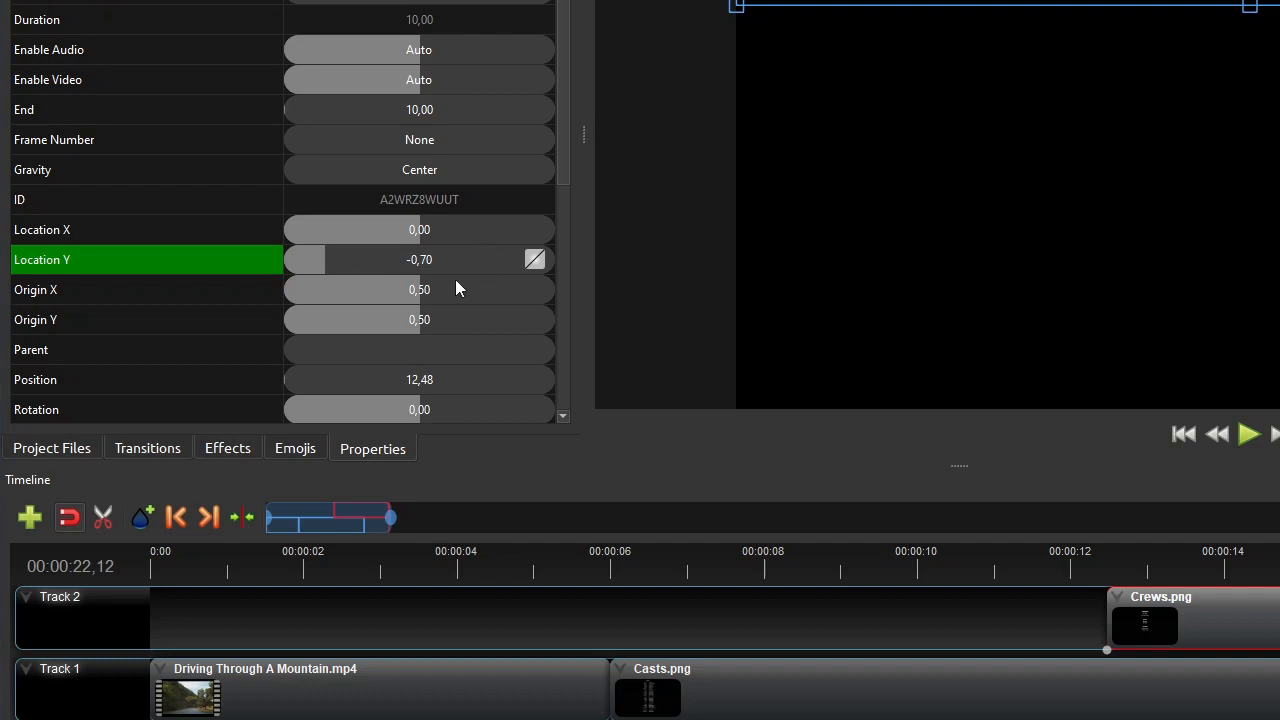
{"action": "mouse_move", "coordinate": [420, 280]}
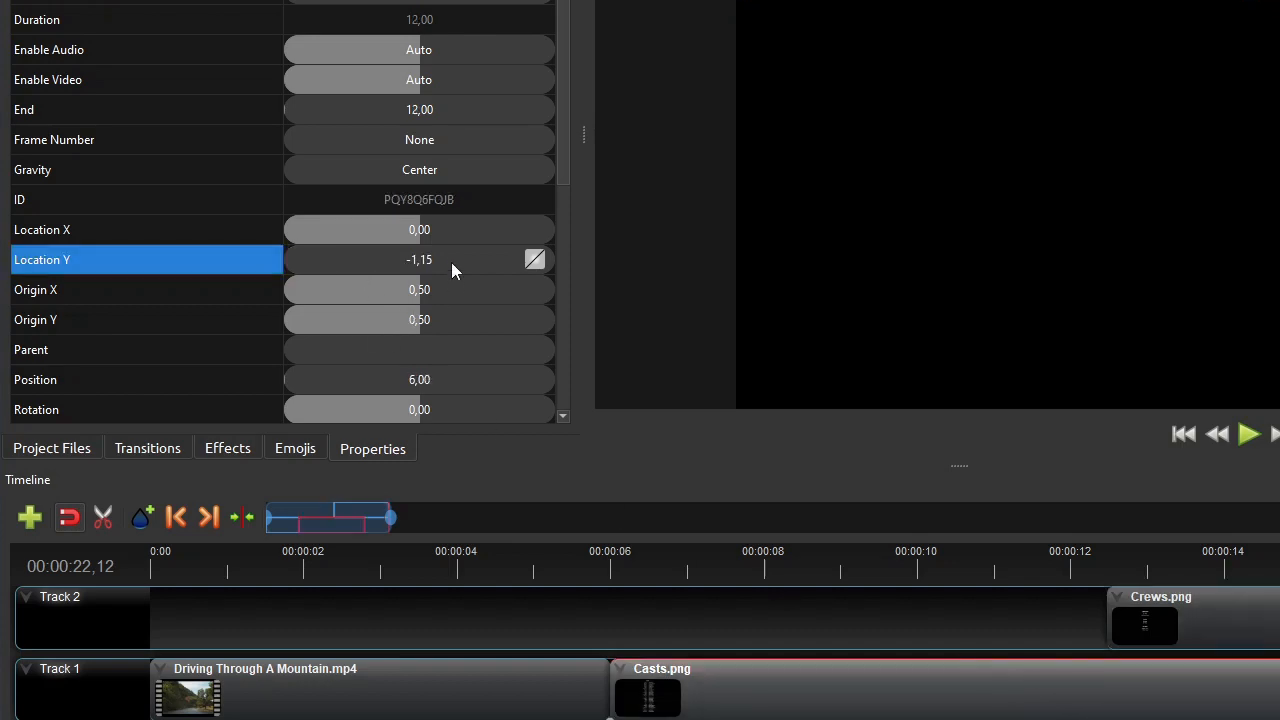
{"action": "mouse_move", "coordinate": [475, 117]}
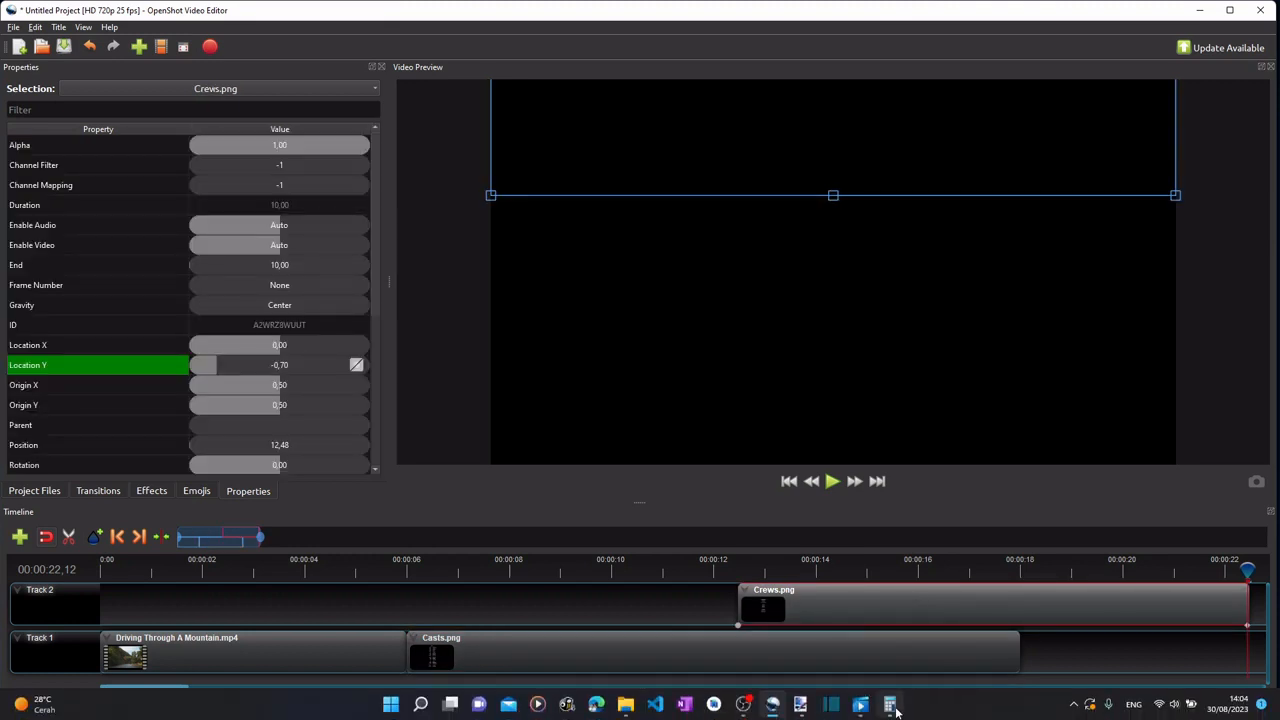
Step: Open Calculator from the taskbar and begin computing 1.7 × 12 ÷ 2.3
{"action": "left_click", "coordinate": [890, 705]}
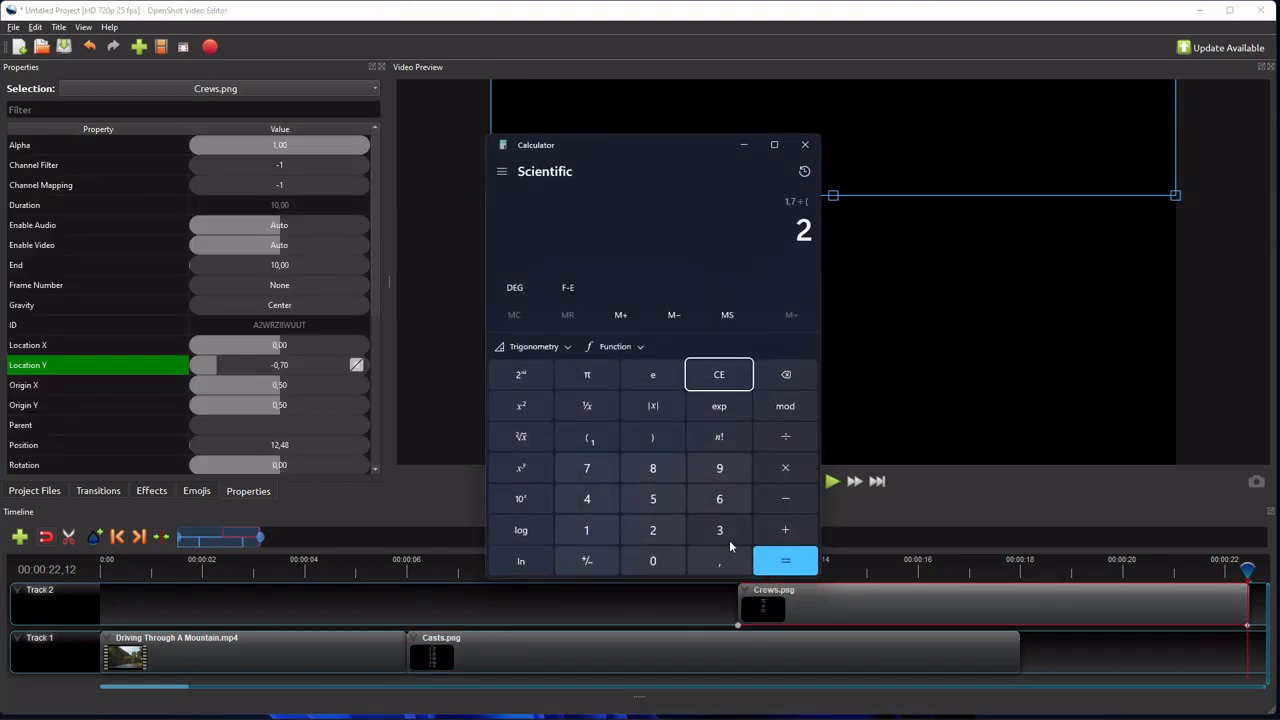
{"action": "left_click", "coordinate": [785, 560]}
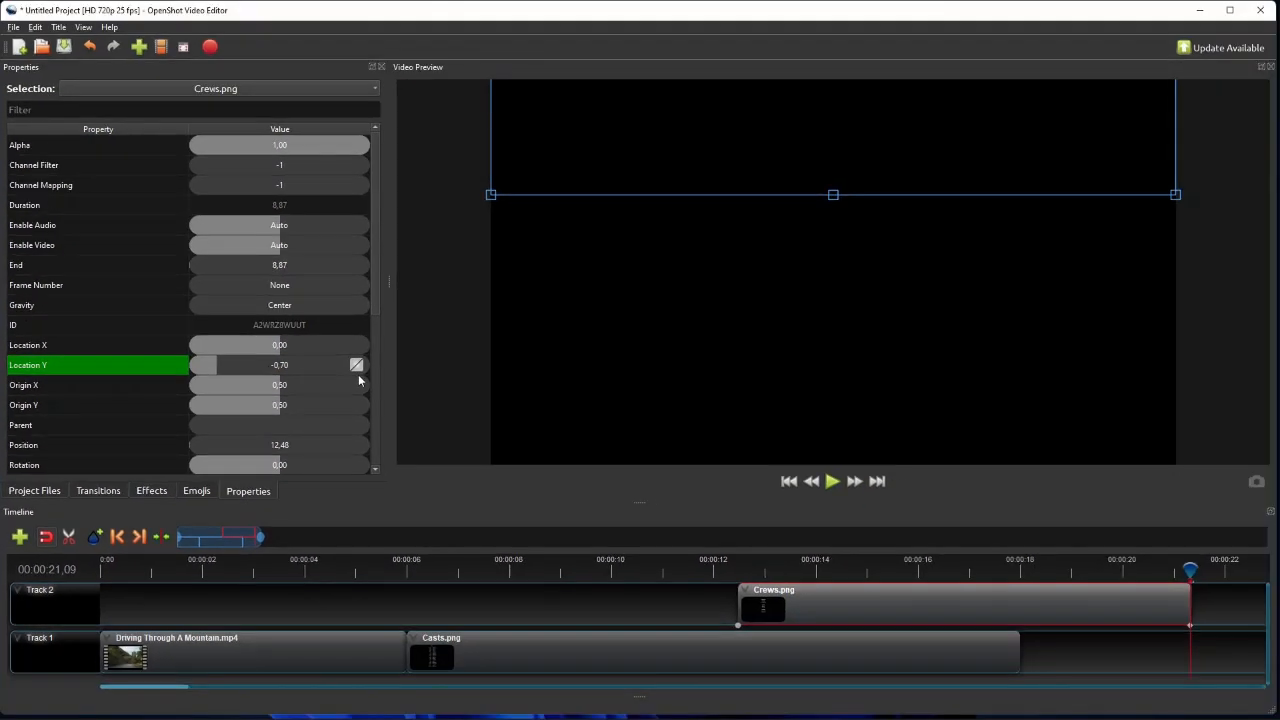
{"action": "mouse_move", "coordinate": [380, 572]}
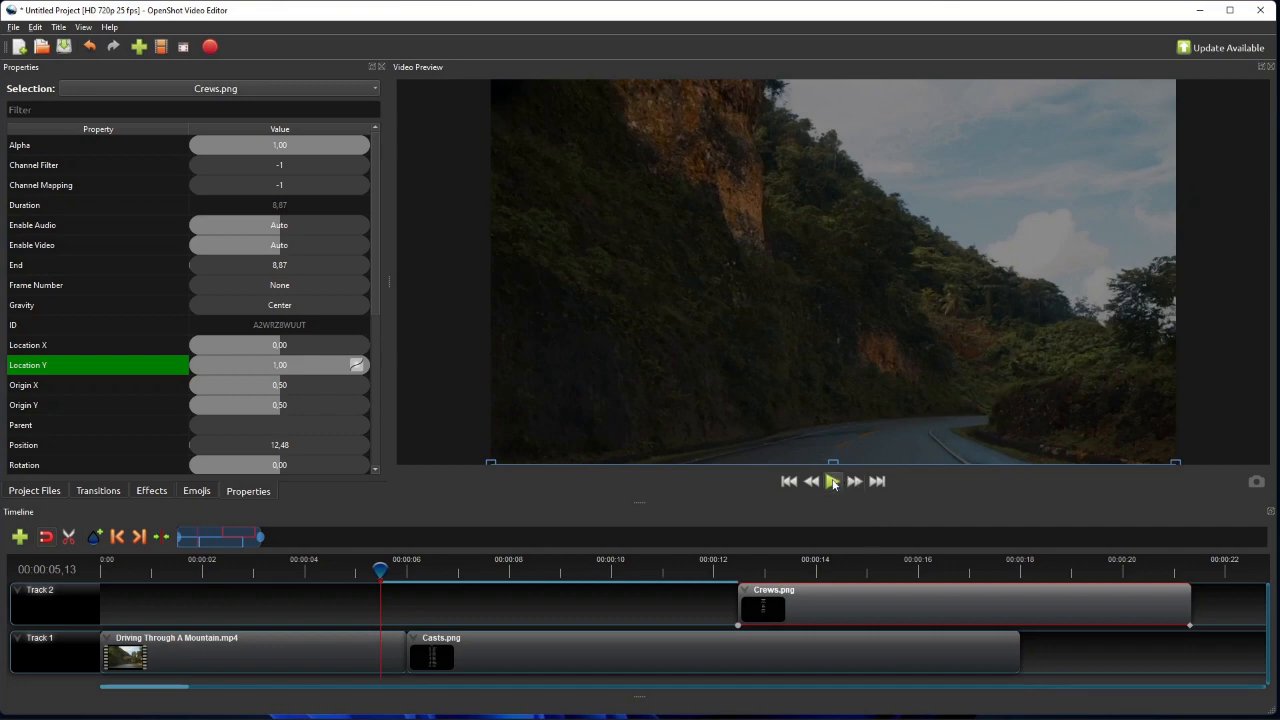
{"action": "left_click", "coordinate": [834, 481]}
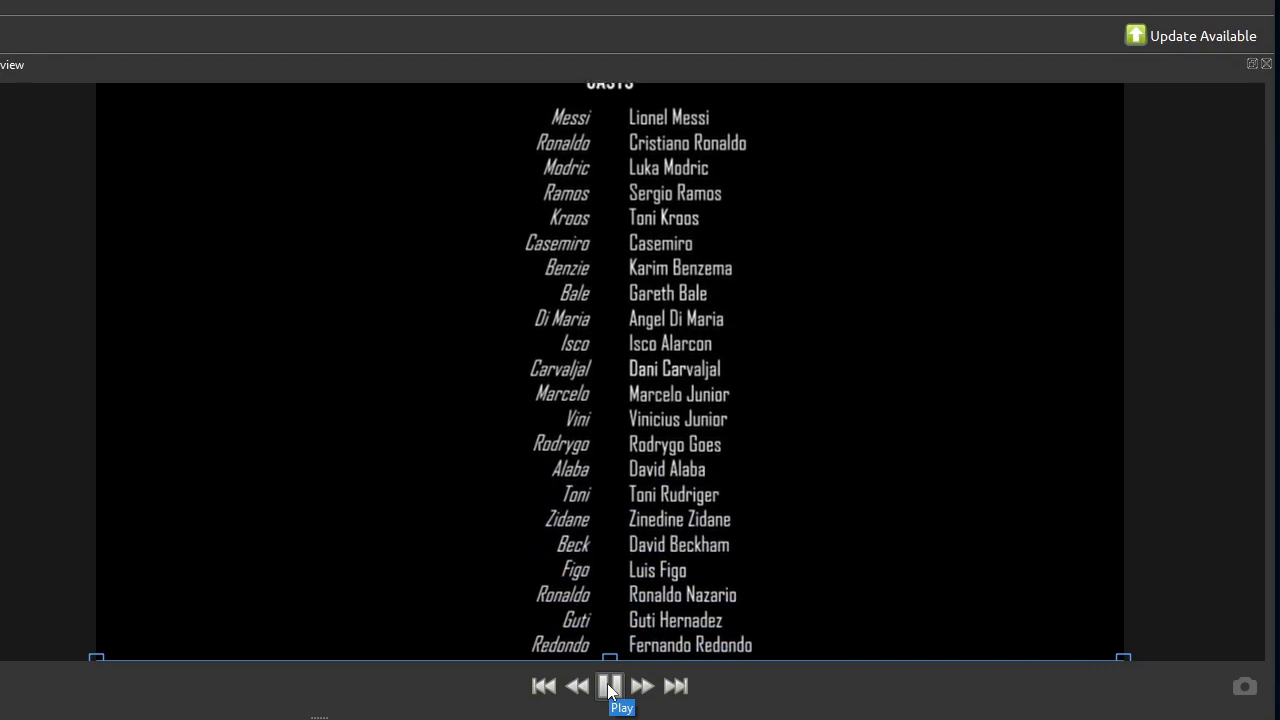
{"action": "left_click", "coordinate": [610, 685]}
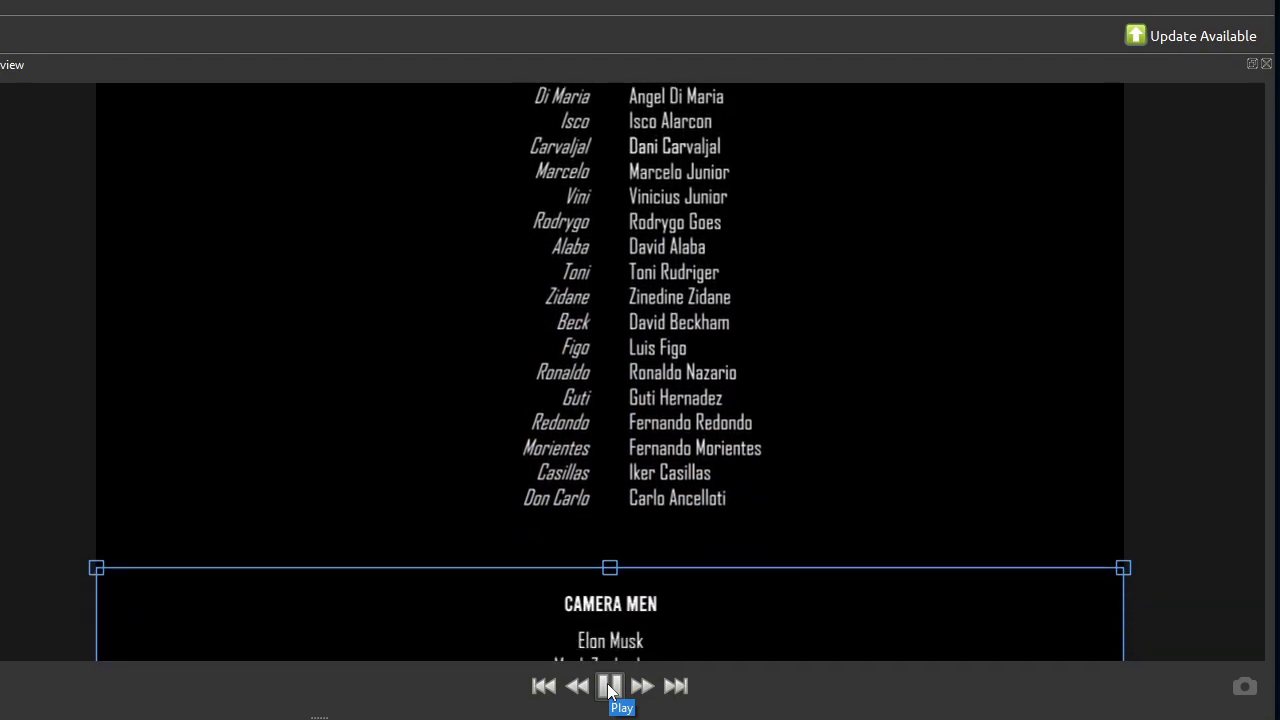